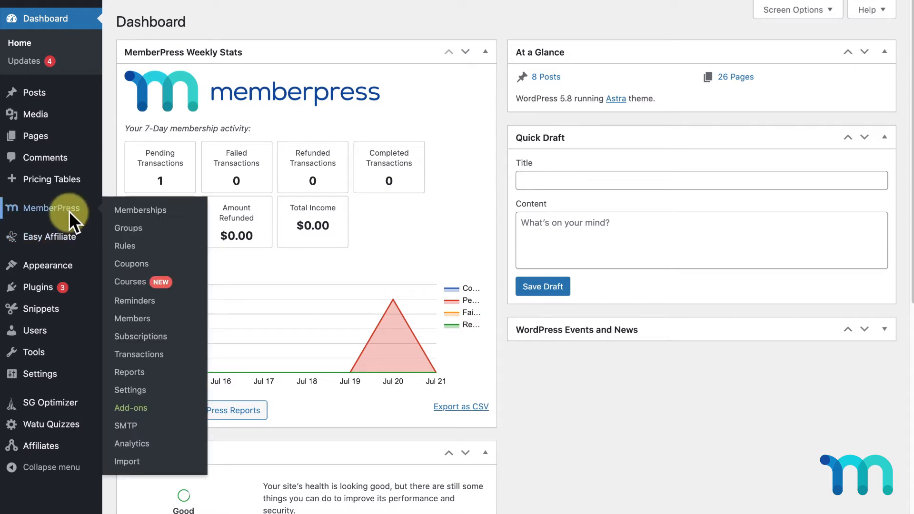
mouse_move(134, 301)
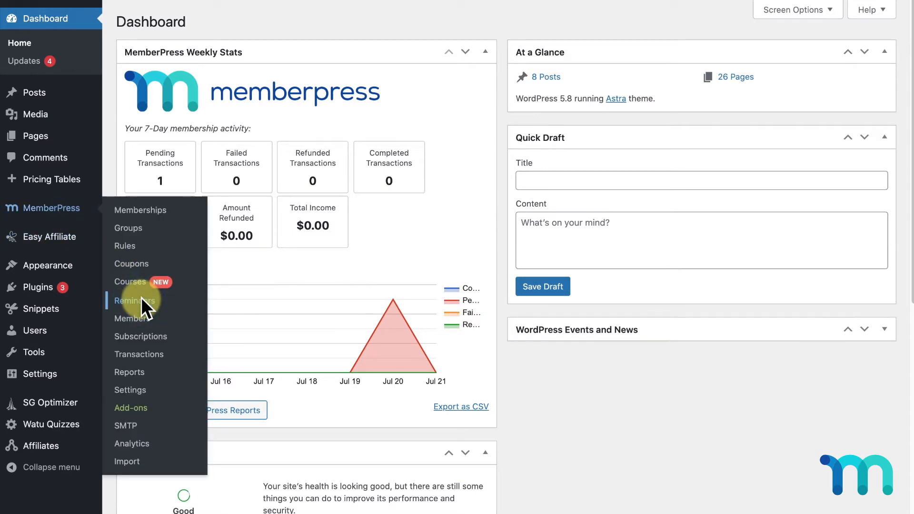
Go to the MemberPress Reminders list, which is currently empty
click(135, 301)
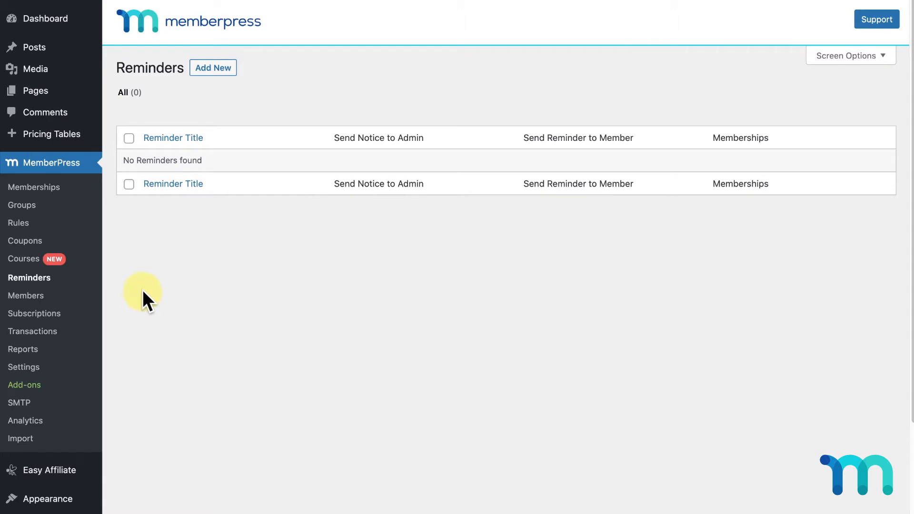
Add a new reminder and title it 'Before Credit Card Expires'
click(212, 68)
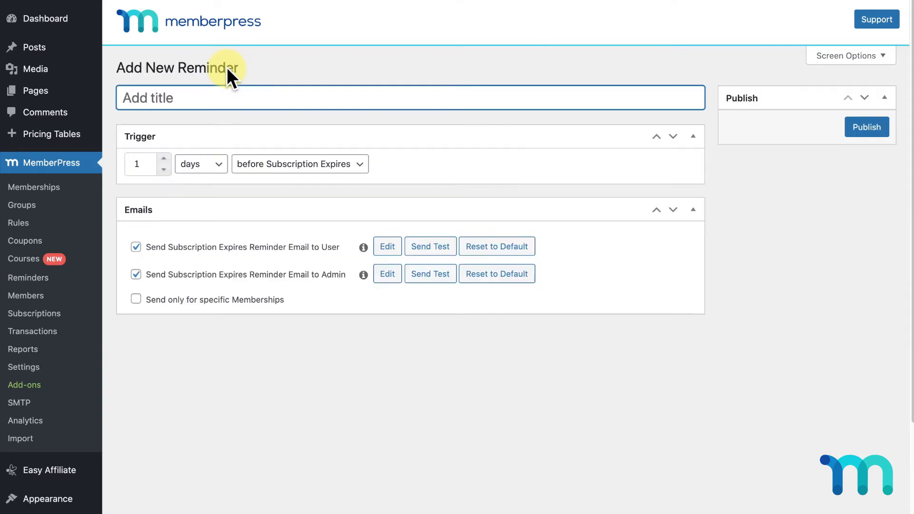
text(S)
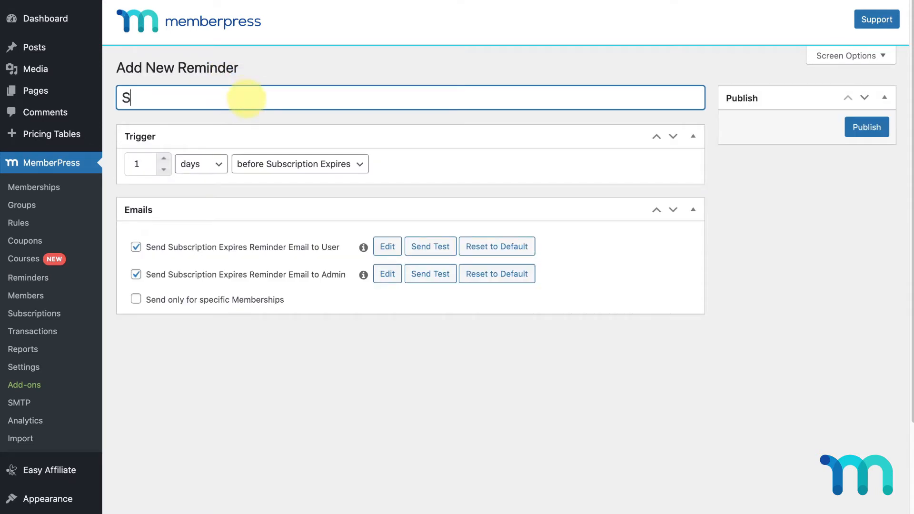
text(ubscription Renew)
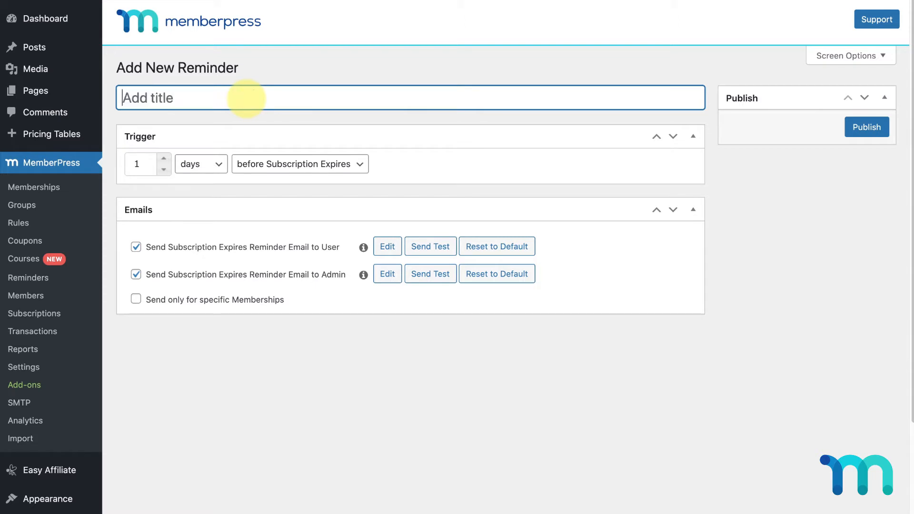
text(Before Credit)
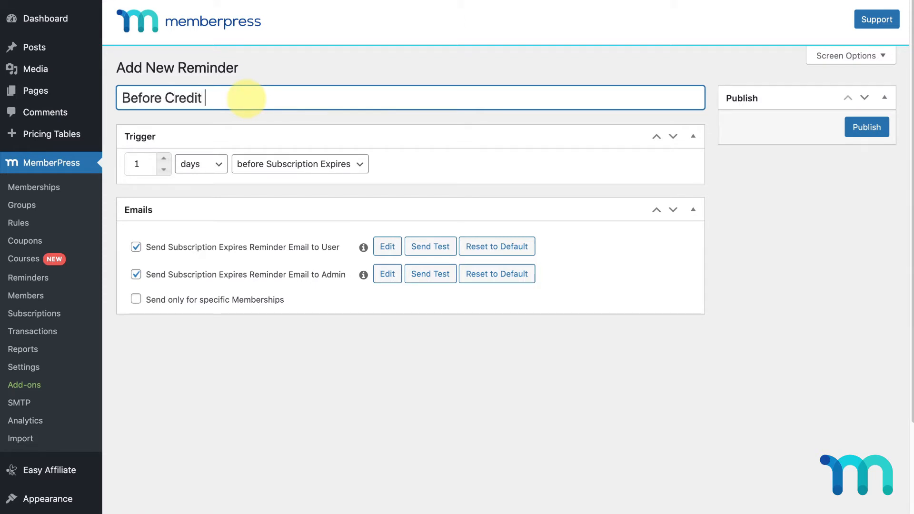
text(Card Expires)
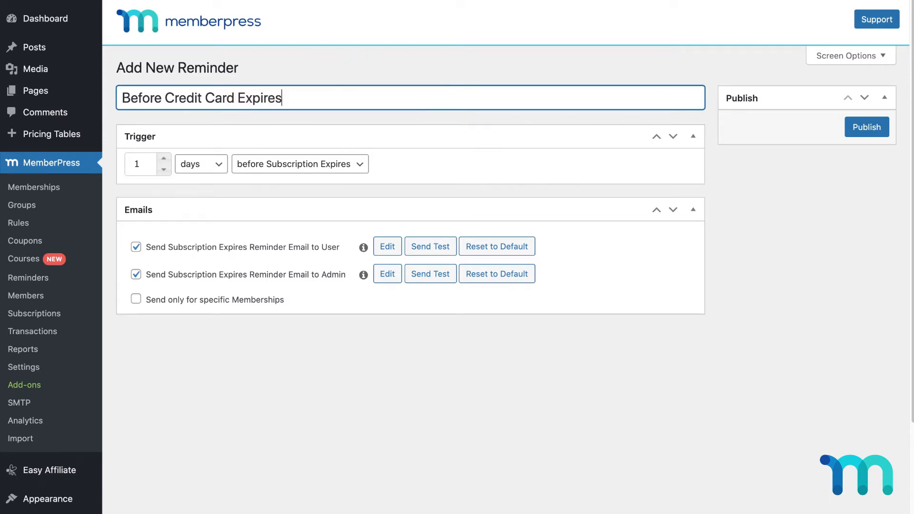
mouse_move(147, 129)
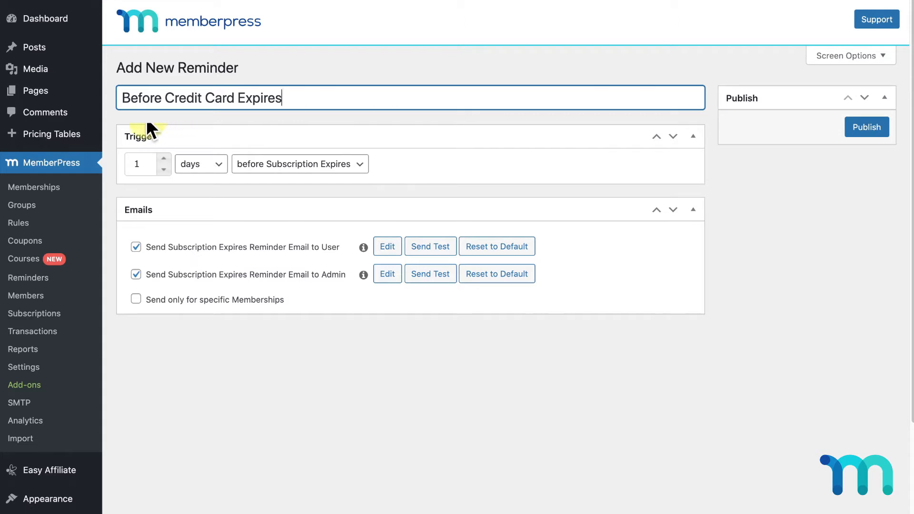
mouse_move(193, 187)
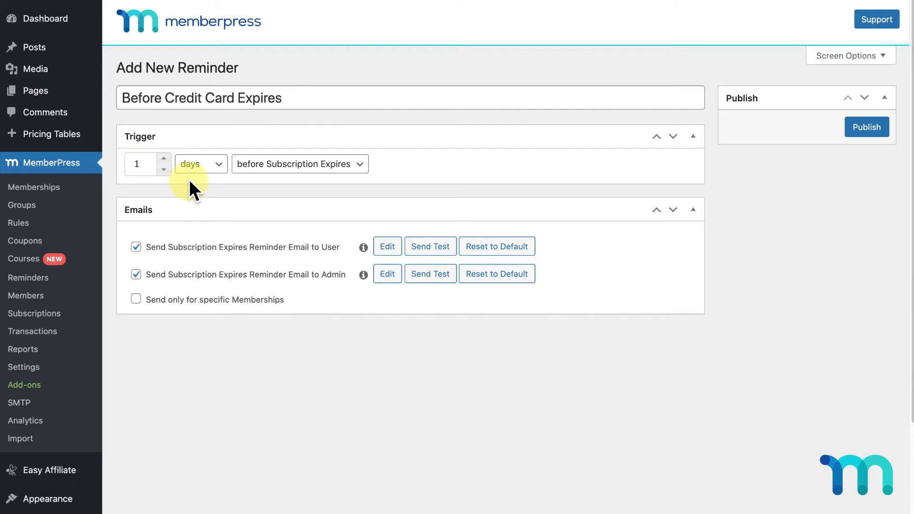
Switch the reminder's trigger interval unit from days to weeks
click(200, 164)
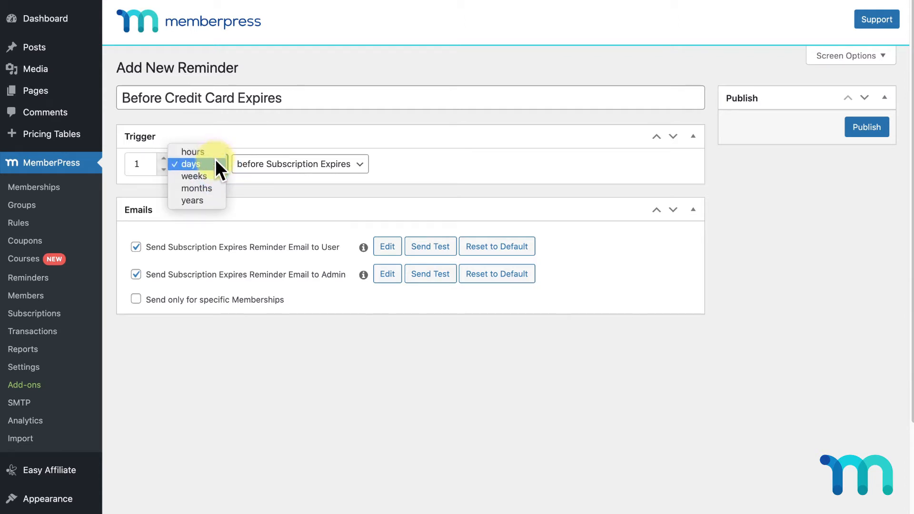
mouse_move(219, 189)
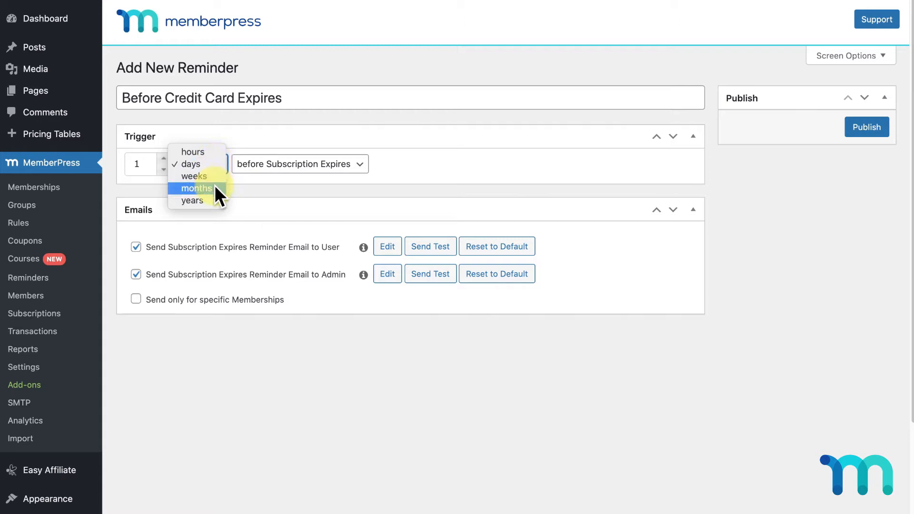
mouse_move(191, 200)
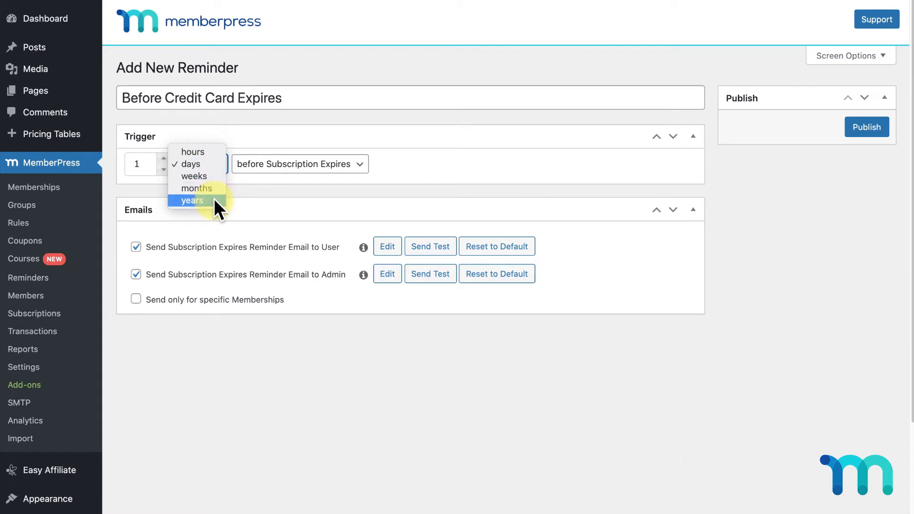
click(193, 176)
text(0)
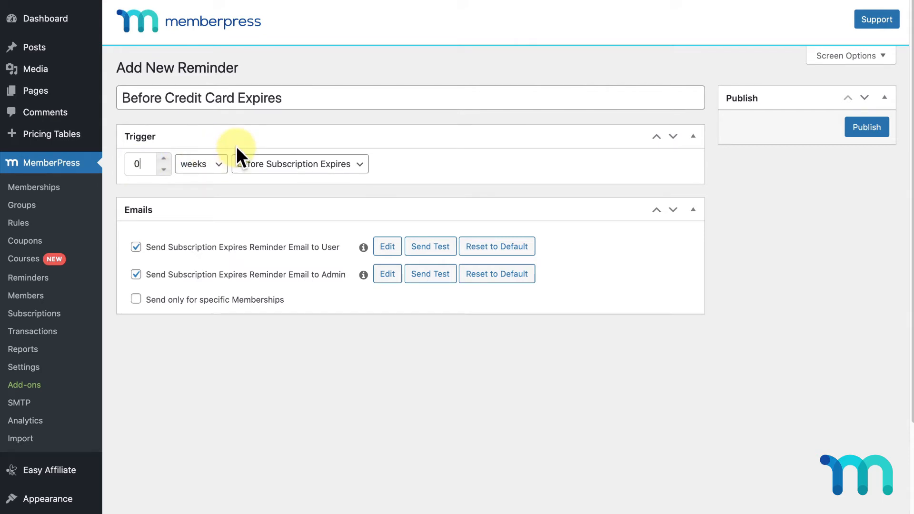
mouse_move(368, 172)
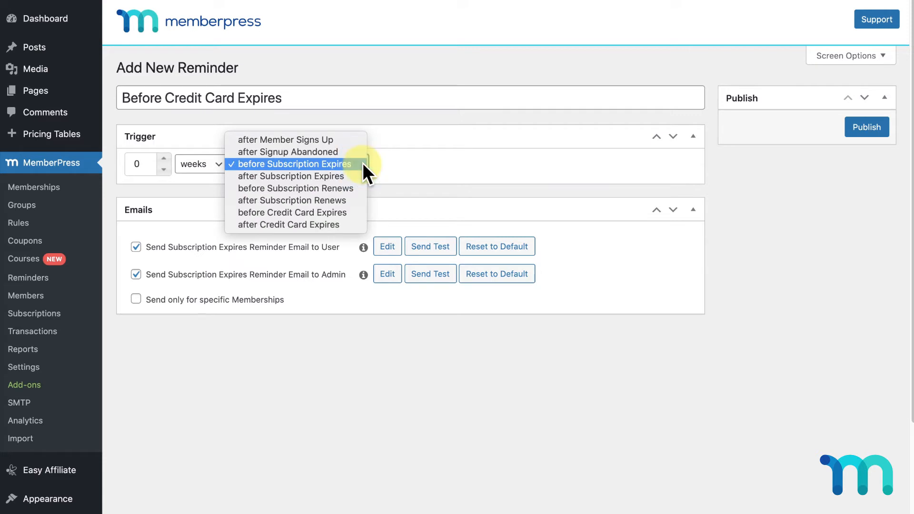
mouse_move(355, 225)
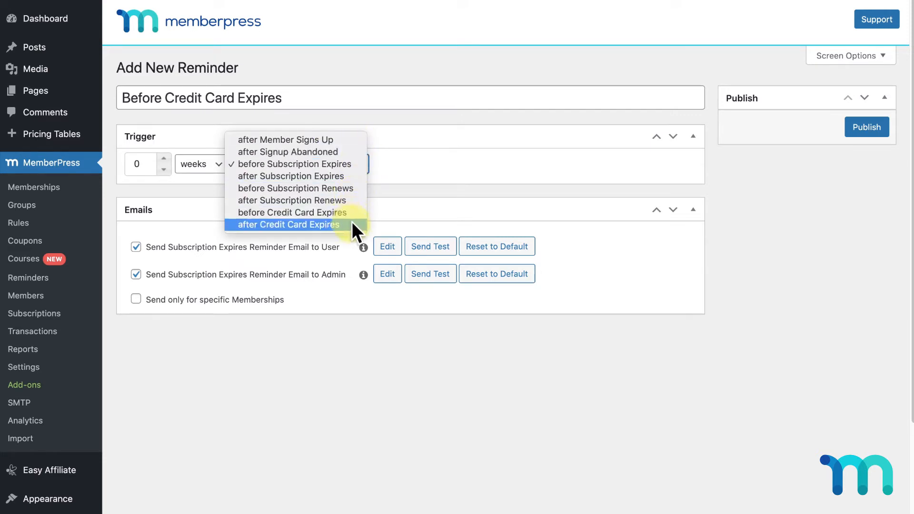
mouse_move(290, 139)
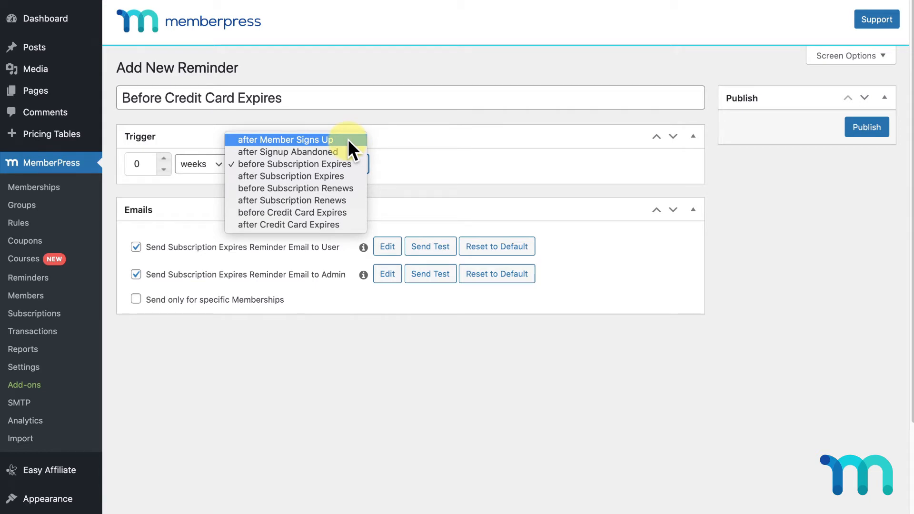
Try the after-signup, signup-abandoned (in hours) and after-subscription-expires trigger events
click(284, 139)
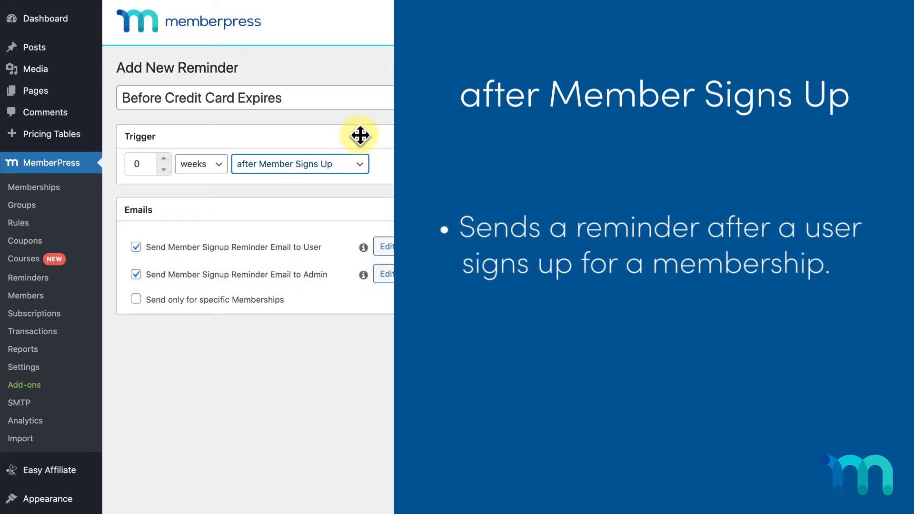
mouse_move(373, 124)
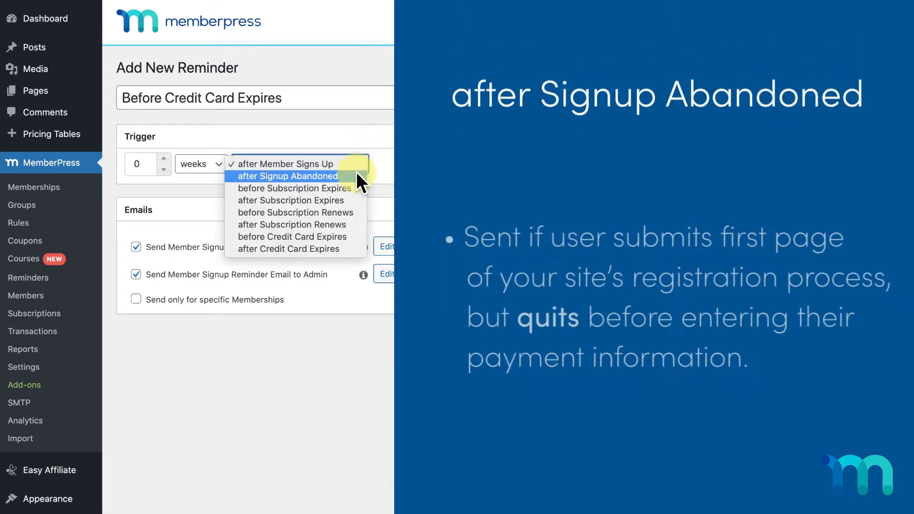
click(286, 176)
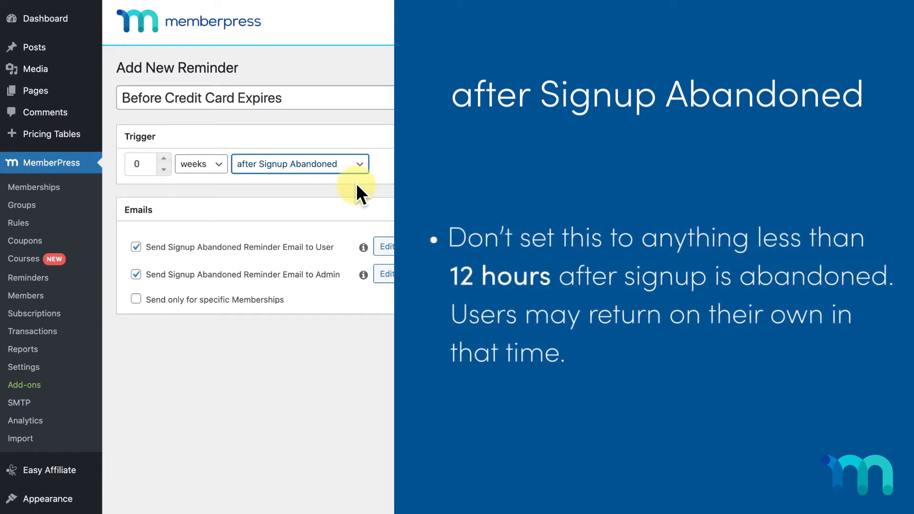
click(201, 164)
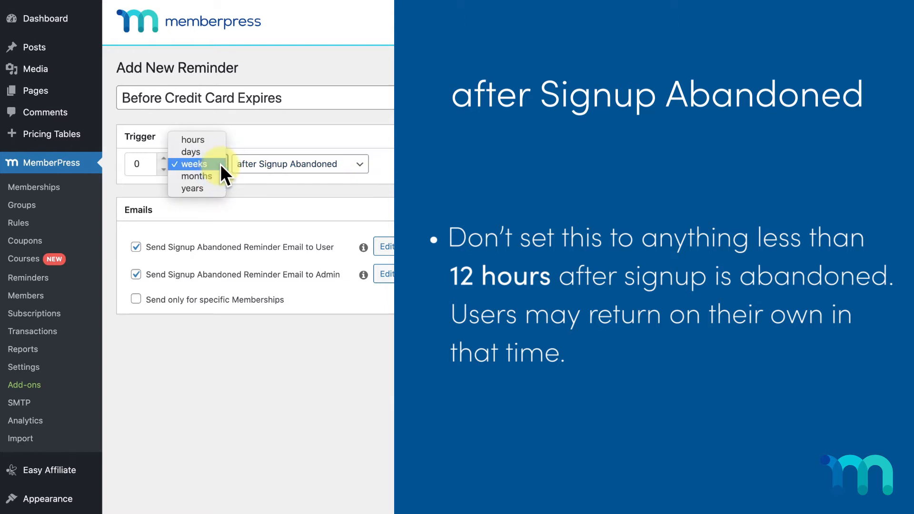
click(191, 140)
text(12)
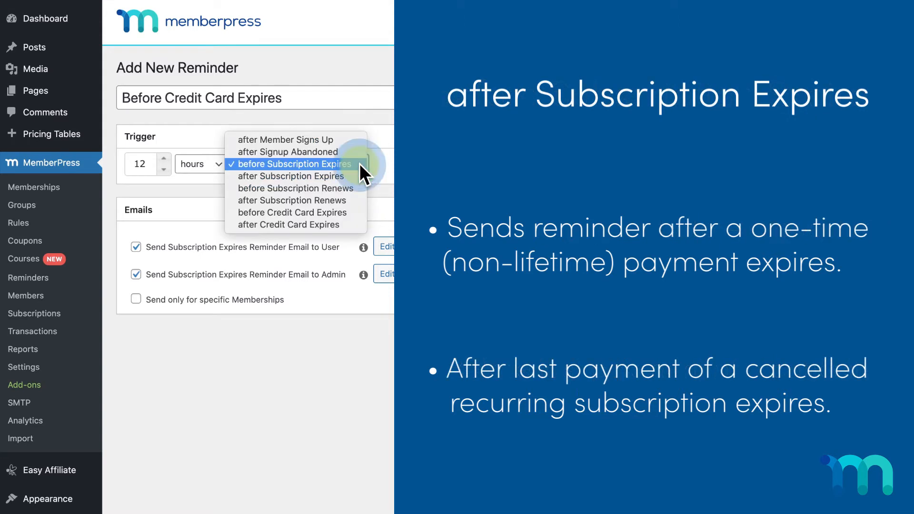
click(288, 176)
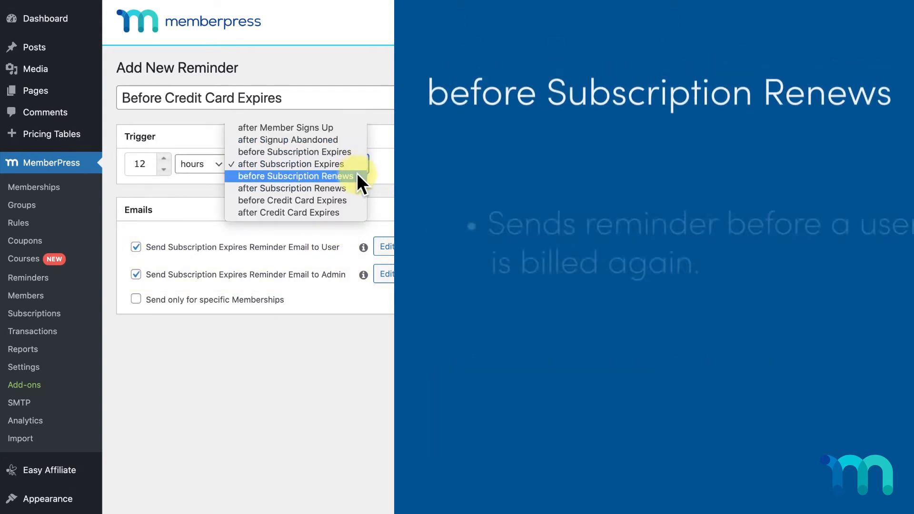
Try before-renews, set the unit to weeks, and settle on 1 week after Credit Card Expires
click(295, 176)
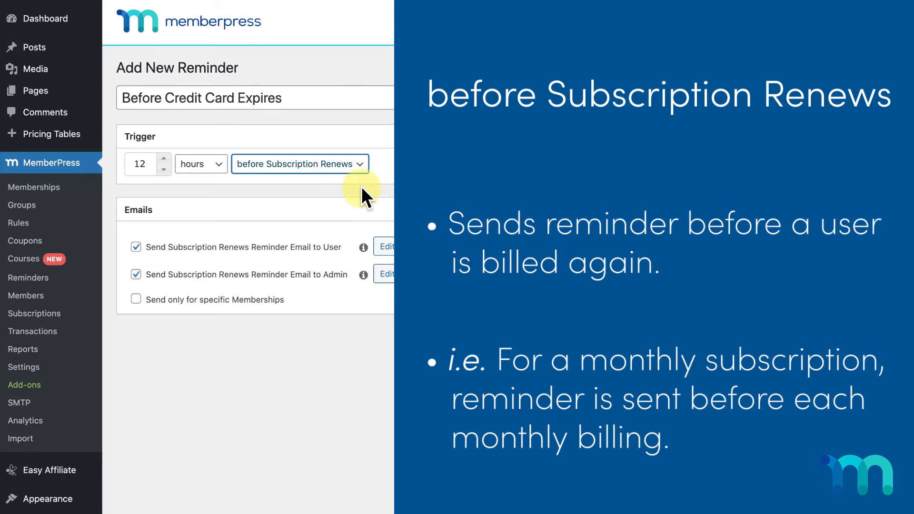
click(200, 164)
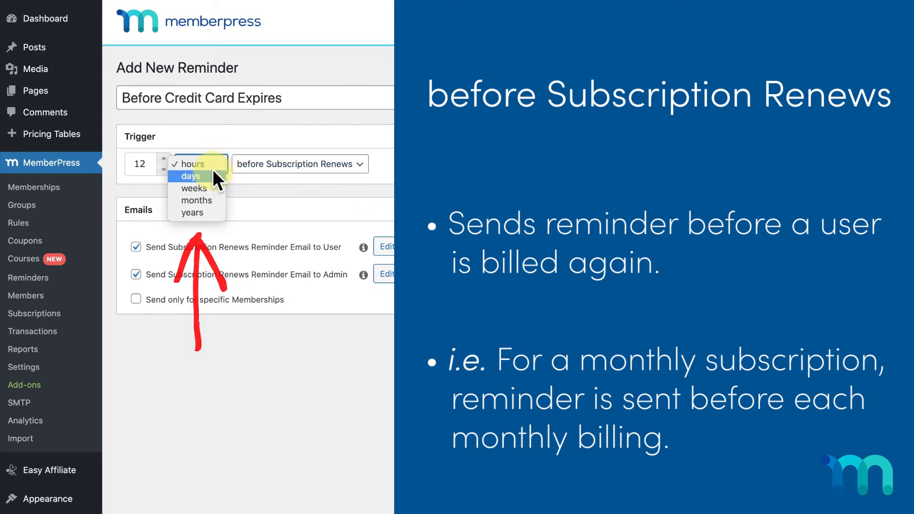
click(194, 188)
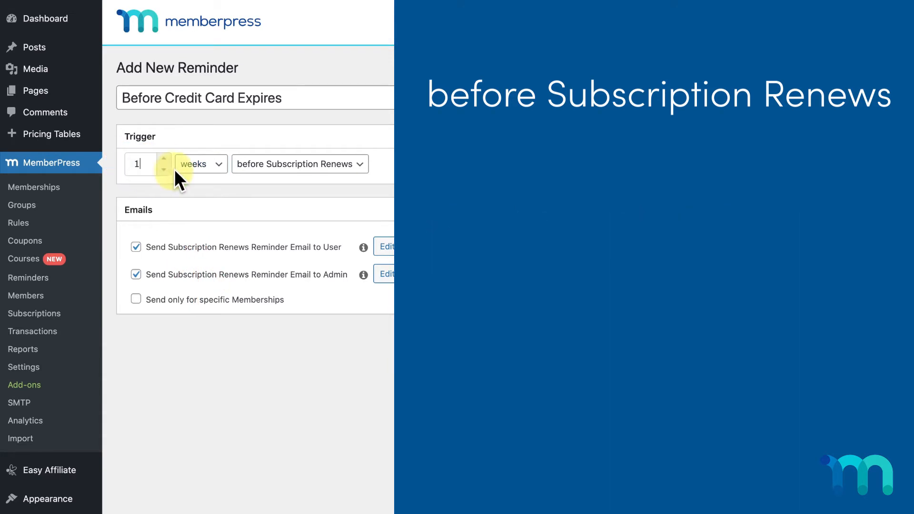
mouse_move(367, 193)
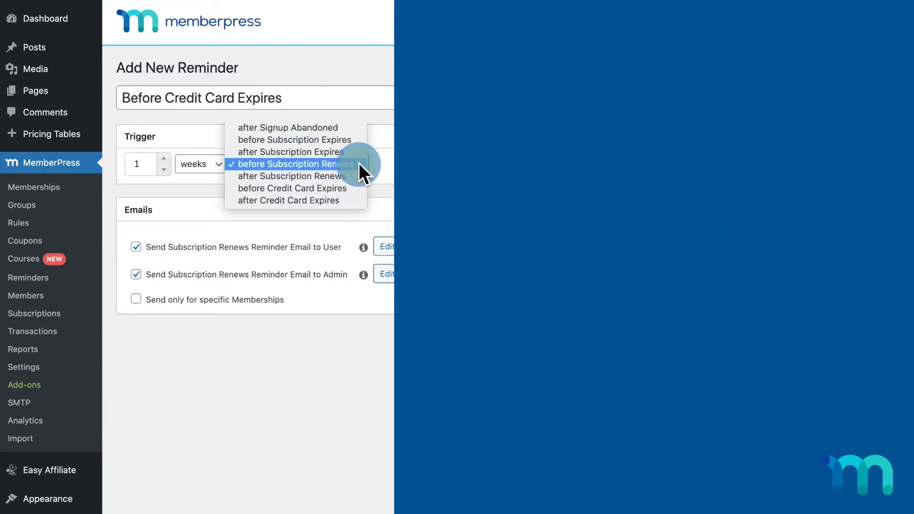
click(290, 177)
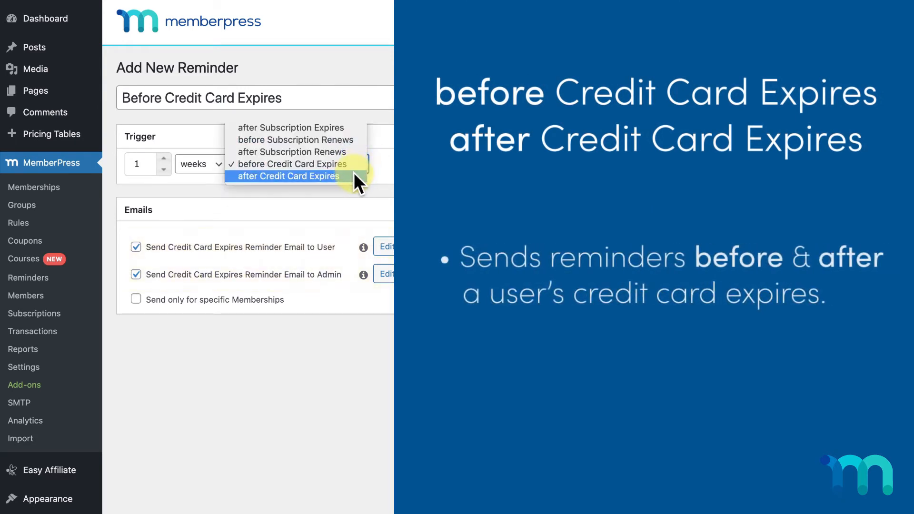
click(286, 176)
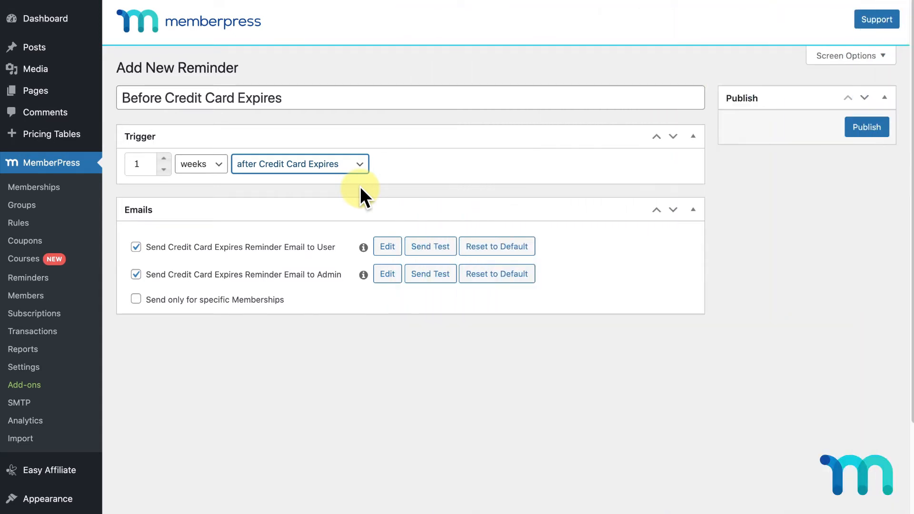
mouse_move(201, 239)
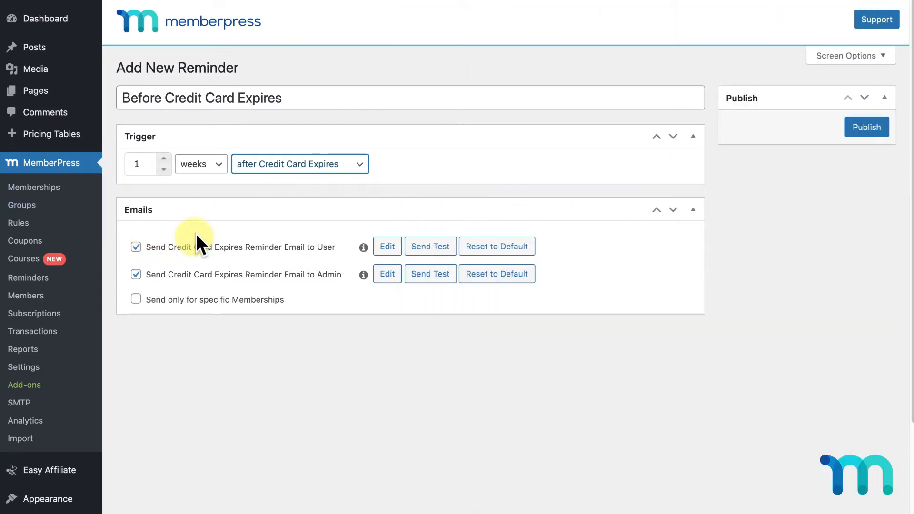
mouse_move(334, 192)
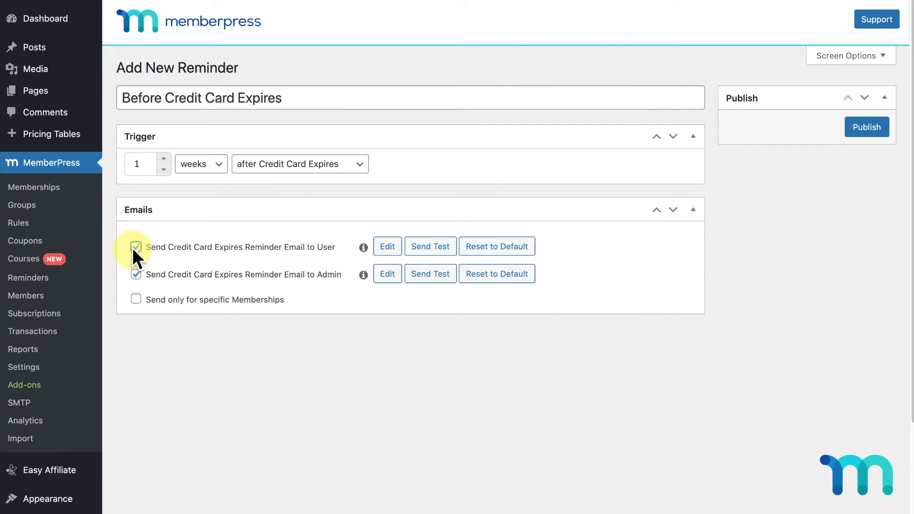
click(136, 248)
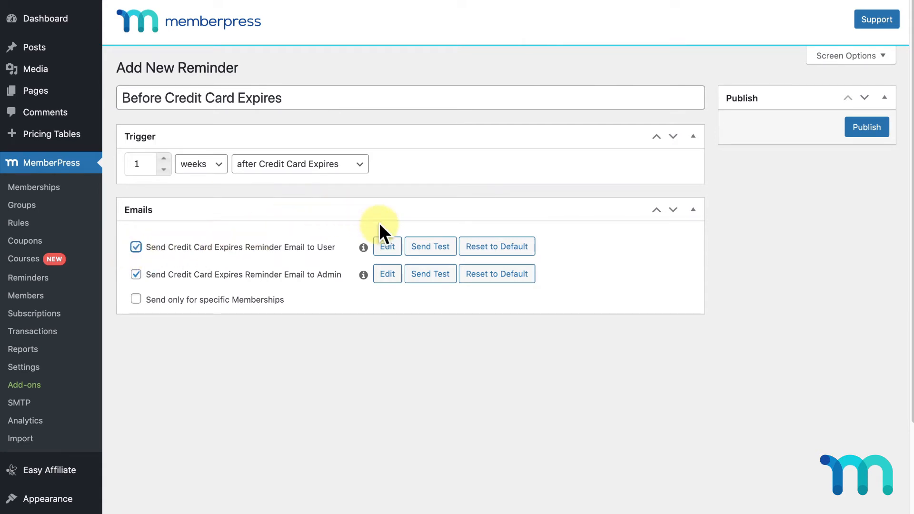
mouse_move(458, 217)
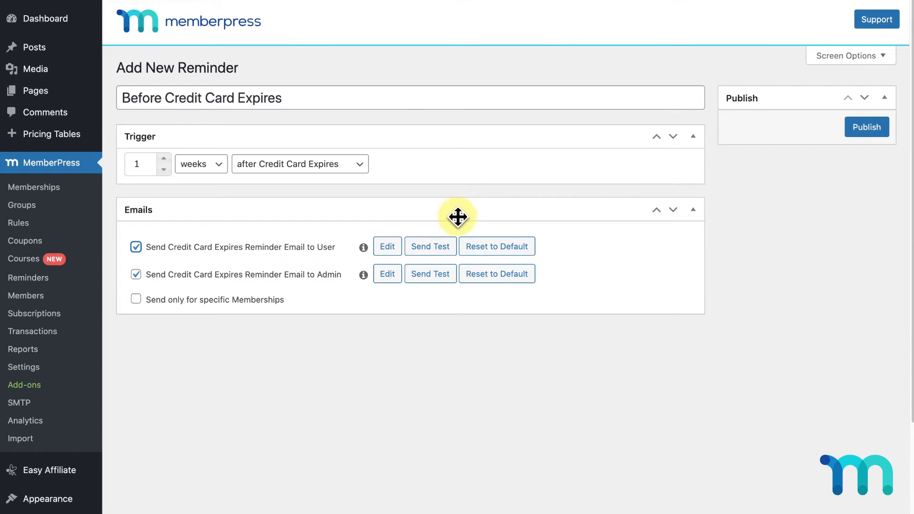
mouse_move(514, 239)
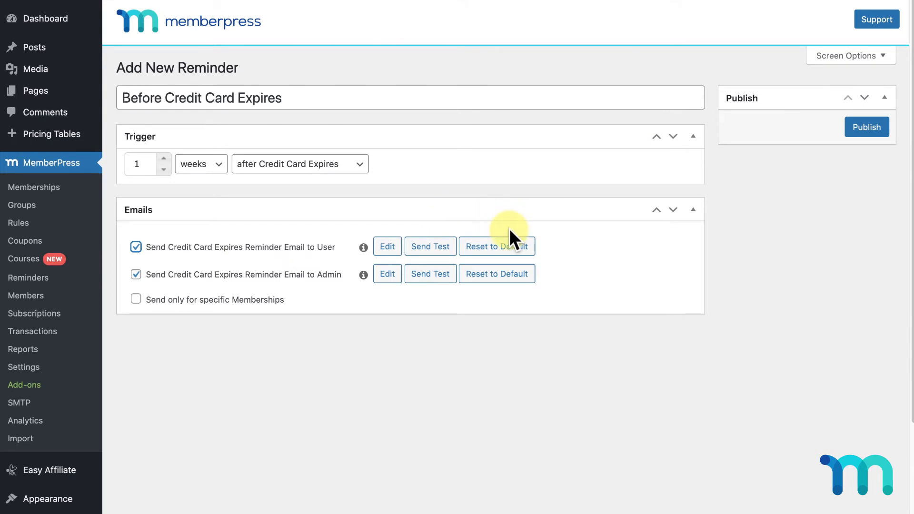
click(387, 245)
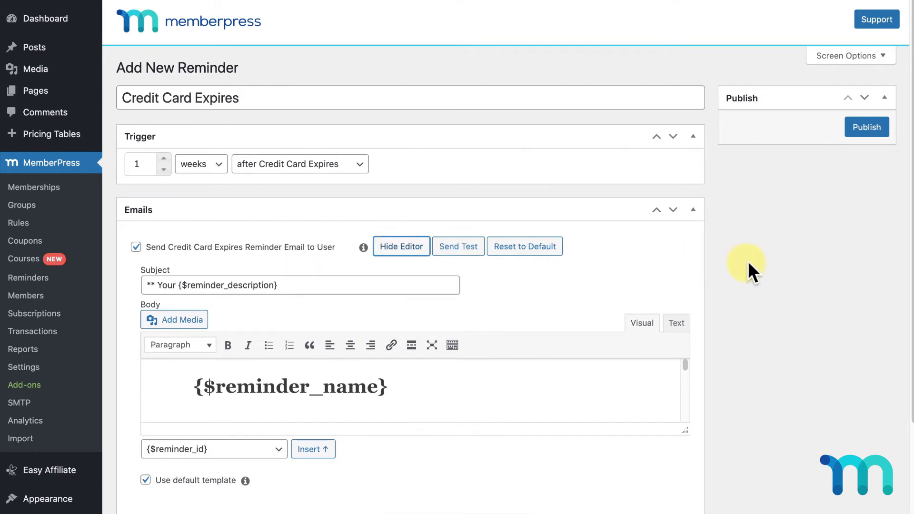
scroll(down, 3)
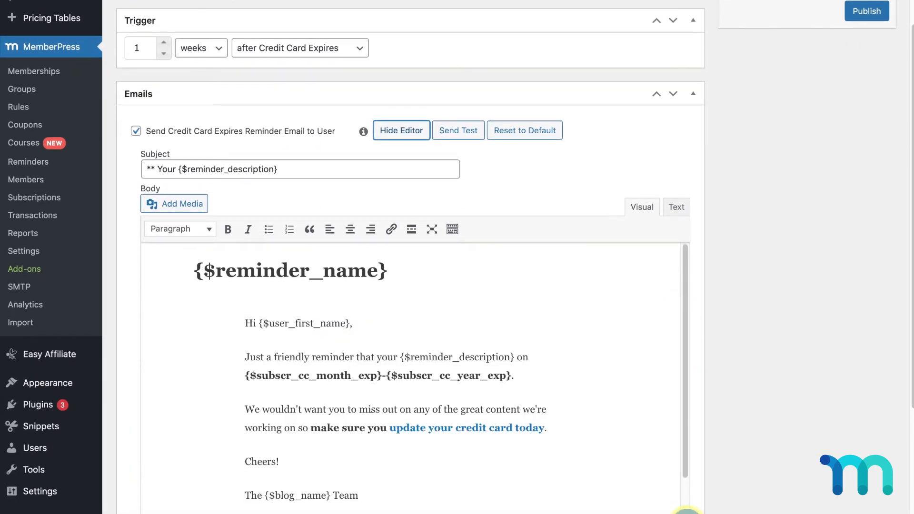
scroll(down, 3)
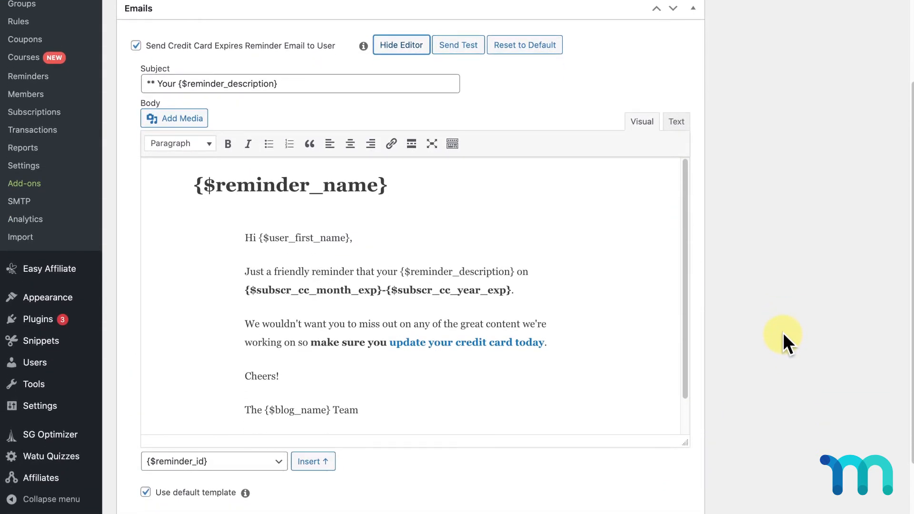
mouse_move(773, 332)
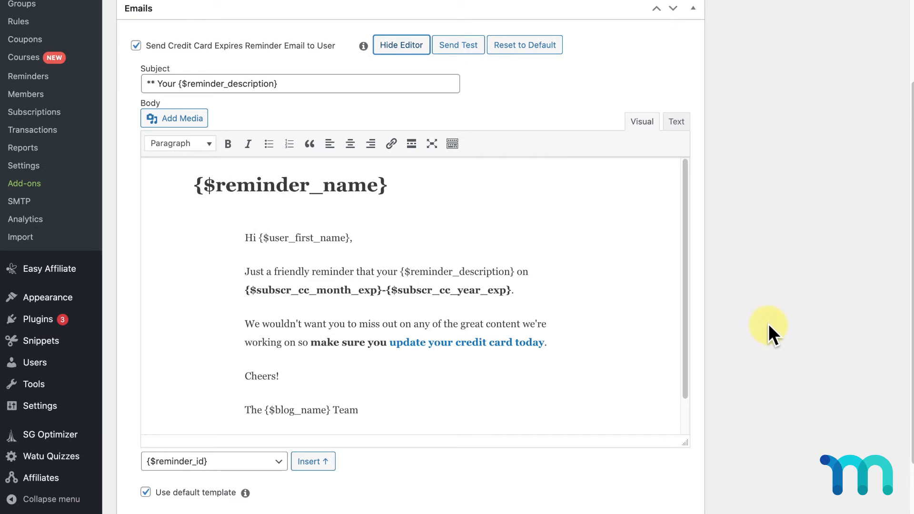
mouse_move(355, 278)
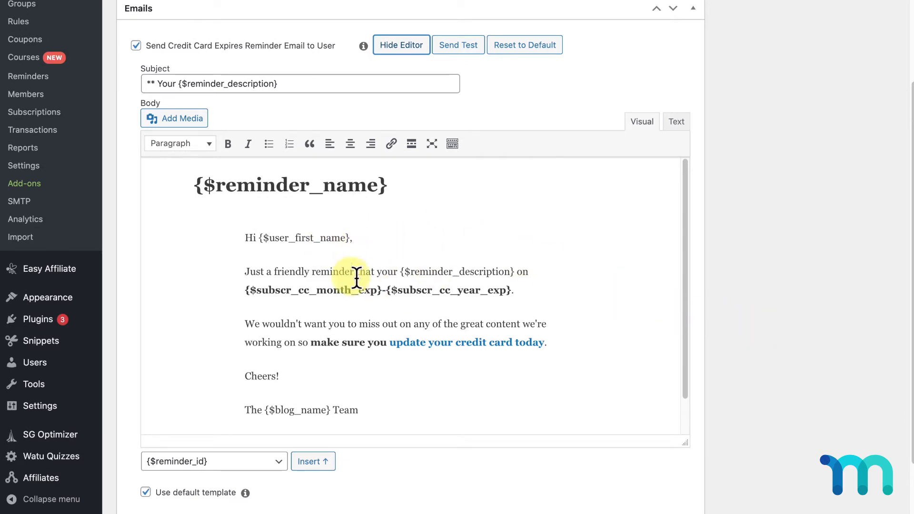
mouse_move(327, 302)
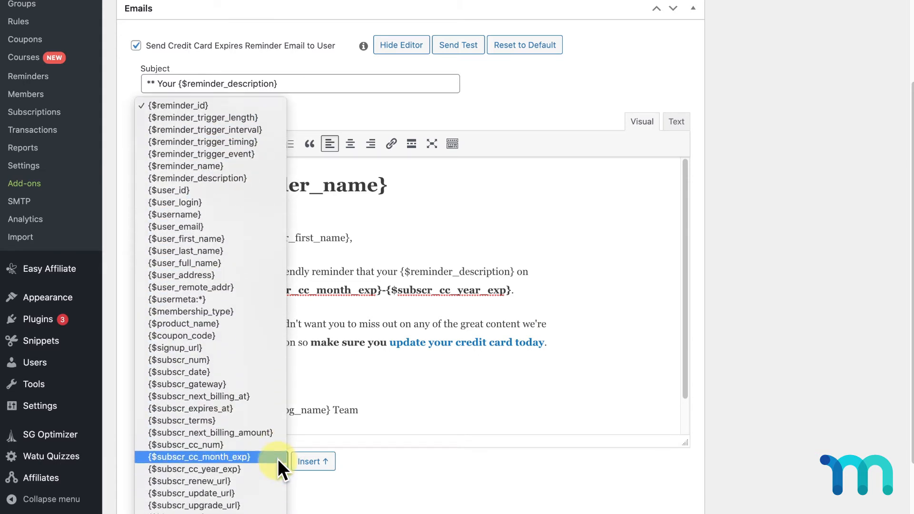
scroll(down, 3)
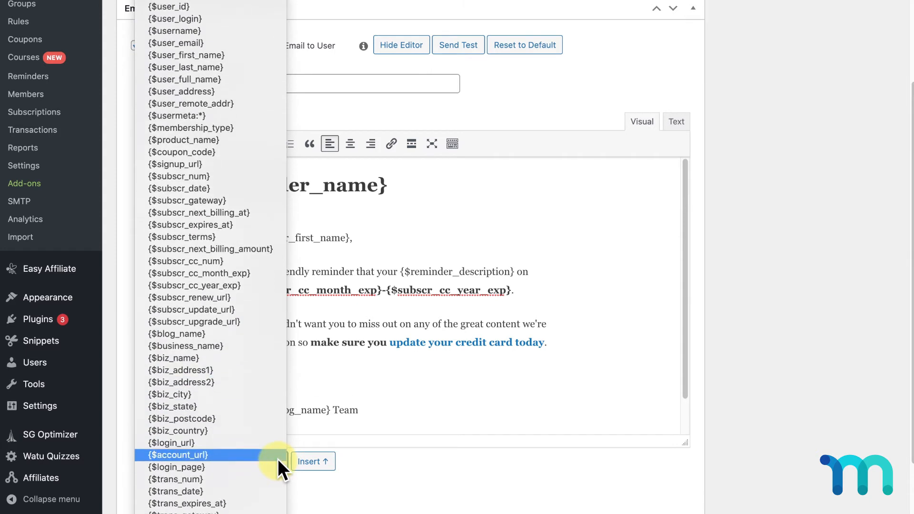
scroll(down, 3)
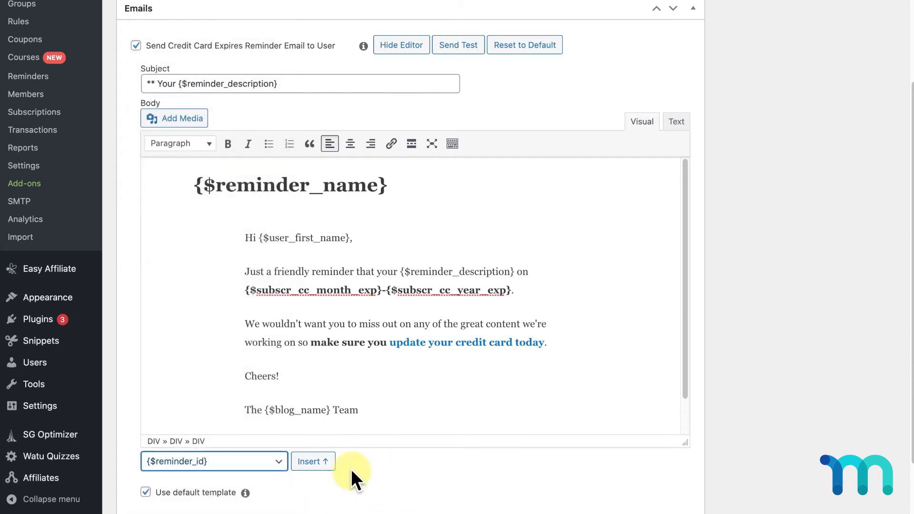
click(313, 460)
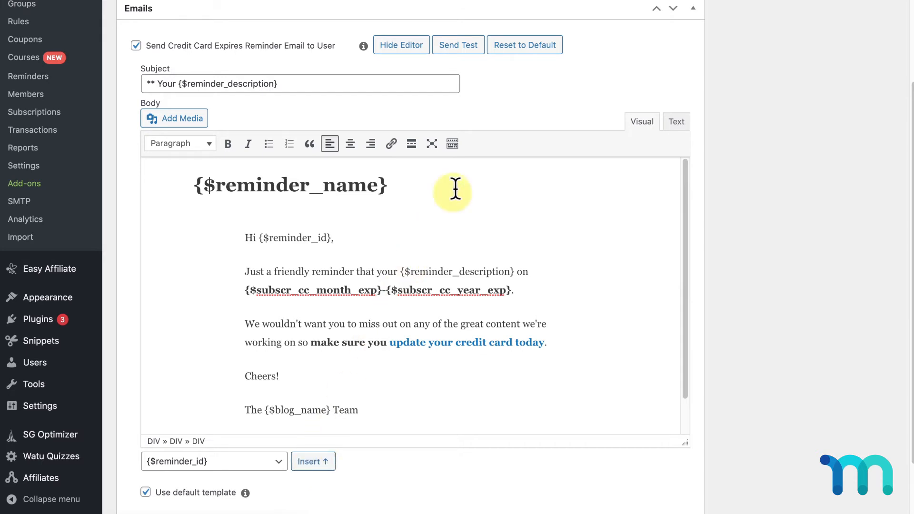
click(523, 45)
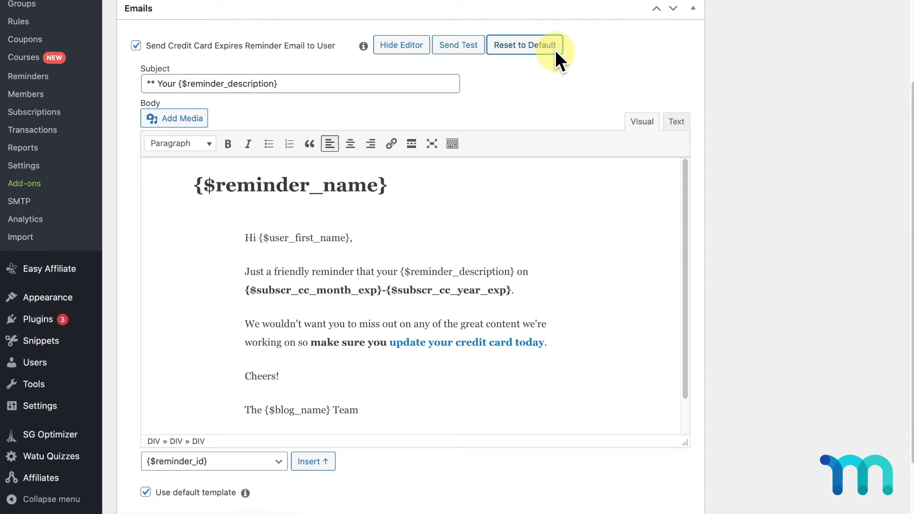
click(401, 45)
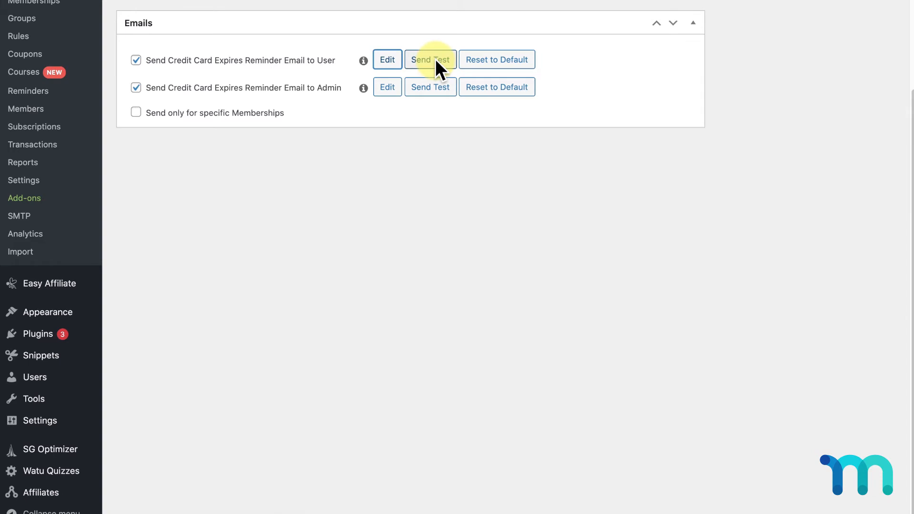
mouse_move(241, 79)
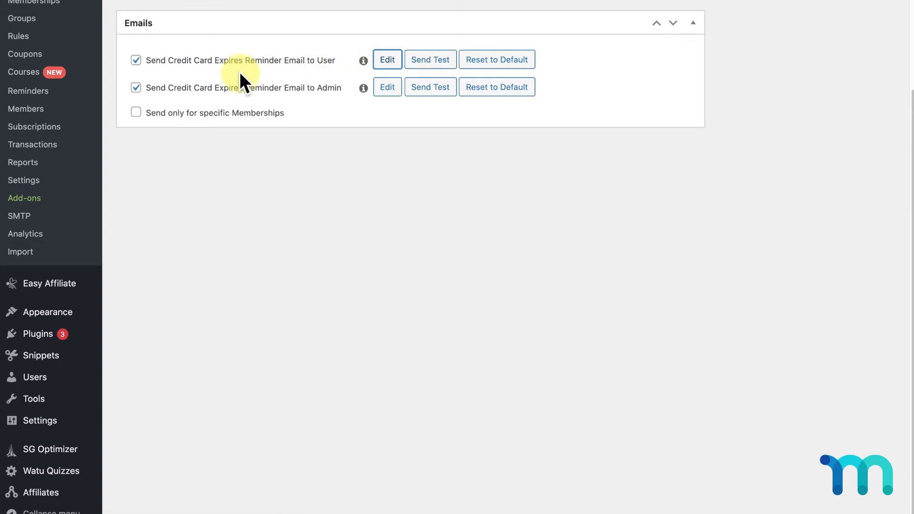
mouse_move(338, 87)
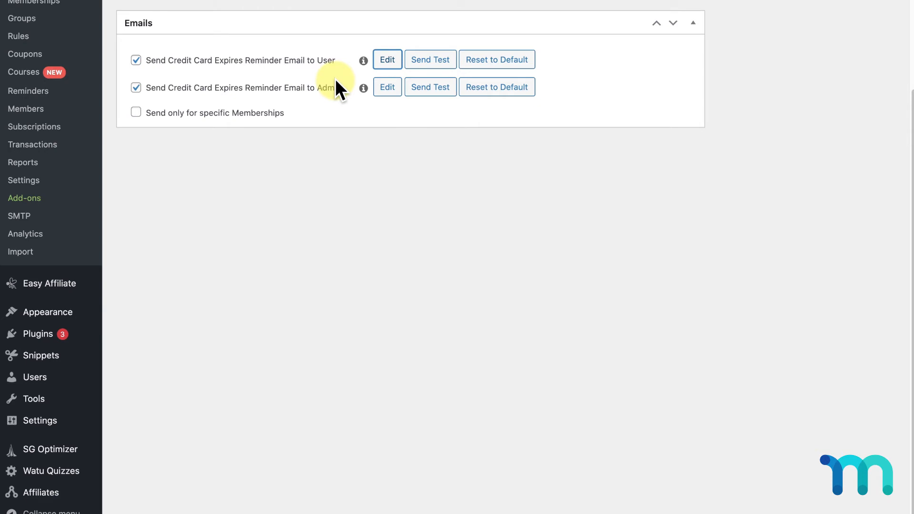
mouse_move(347, 100)
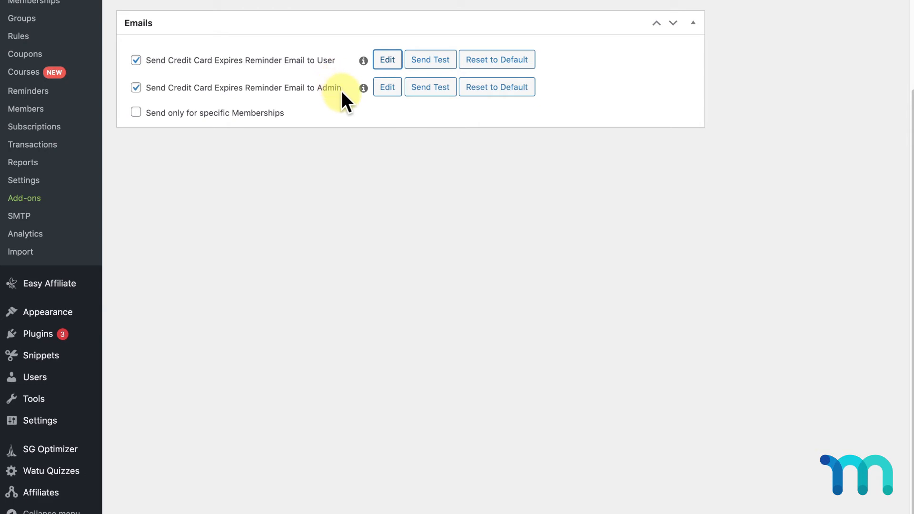
Expand the admin reminder email template and review its subscription merge-tag table
click(386, 86)
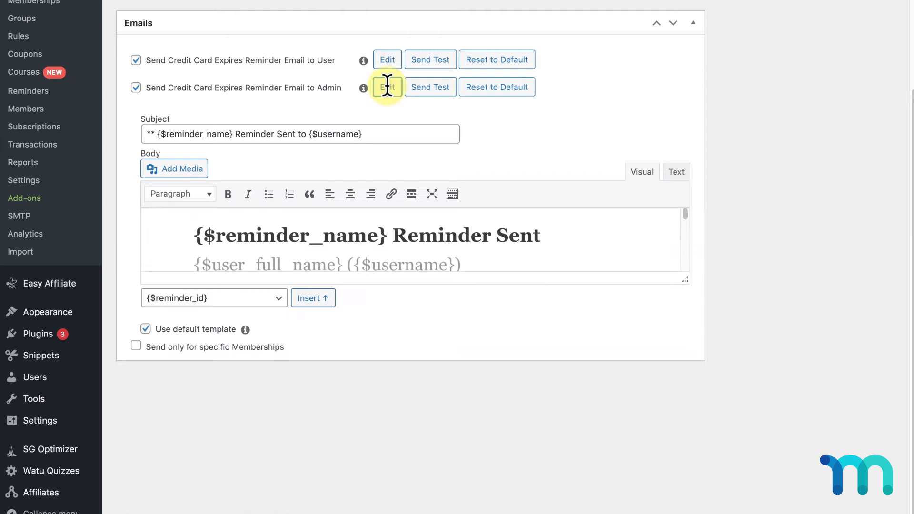
click(387, 86)
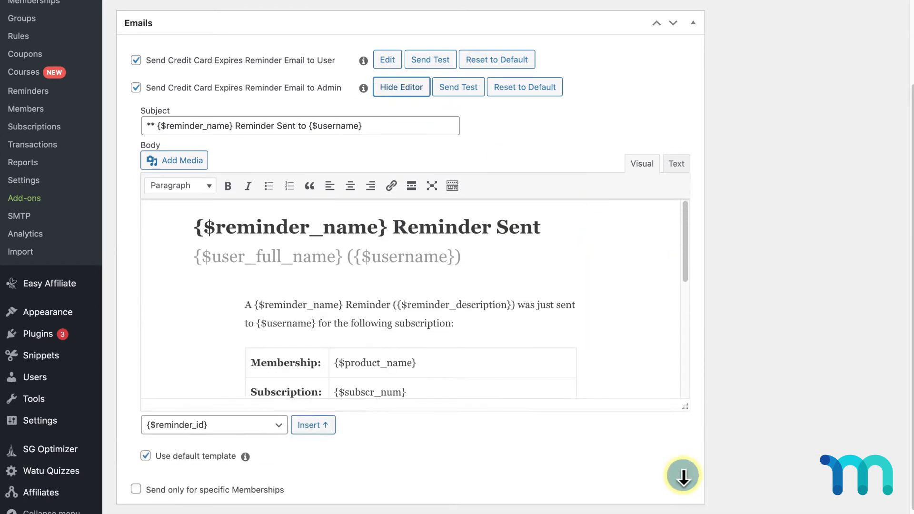
scroll(down, 3)
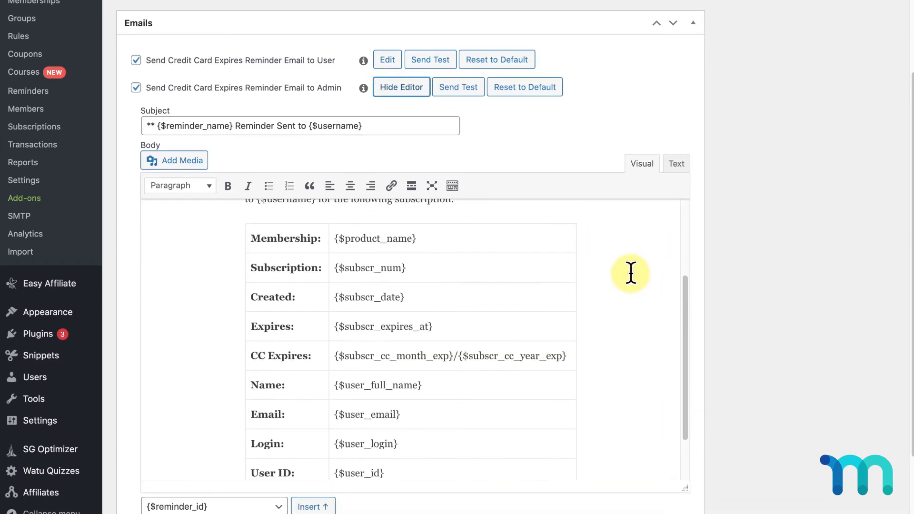
scroll(down, 3)
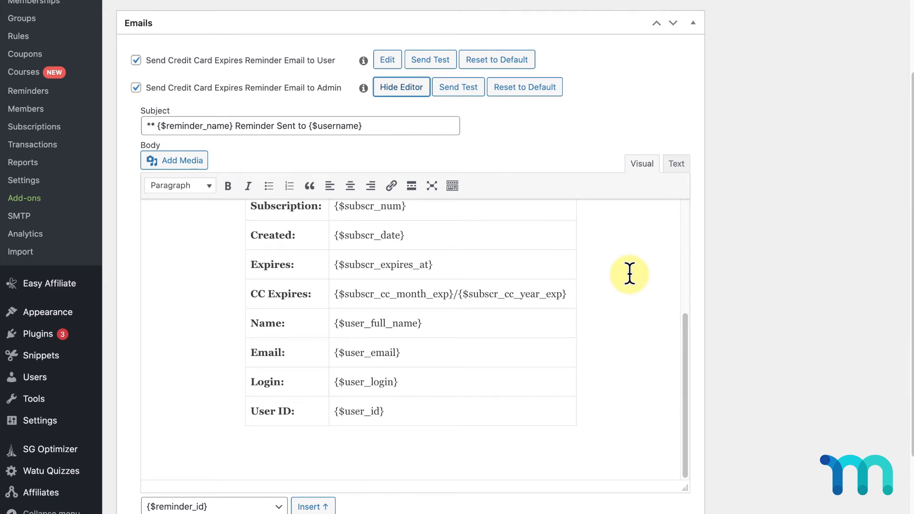
scroll(up, 3)
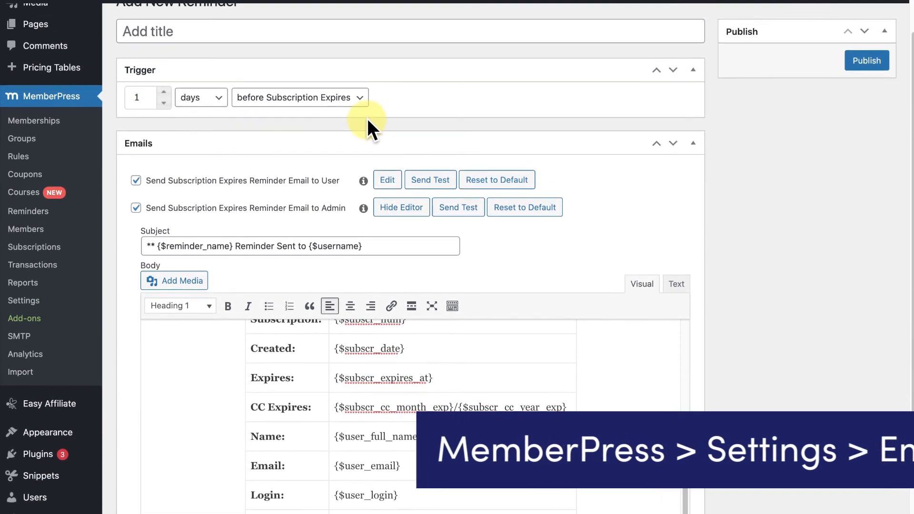
click(24, 300)
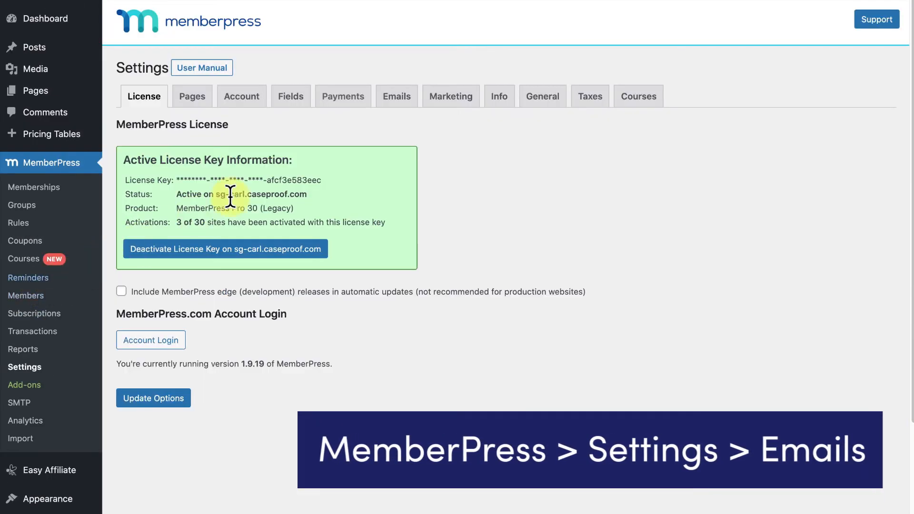
scroll(down, 3)
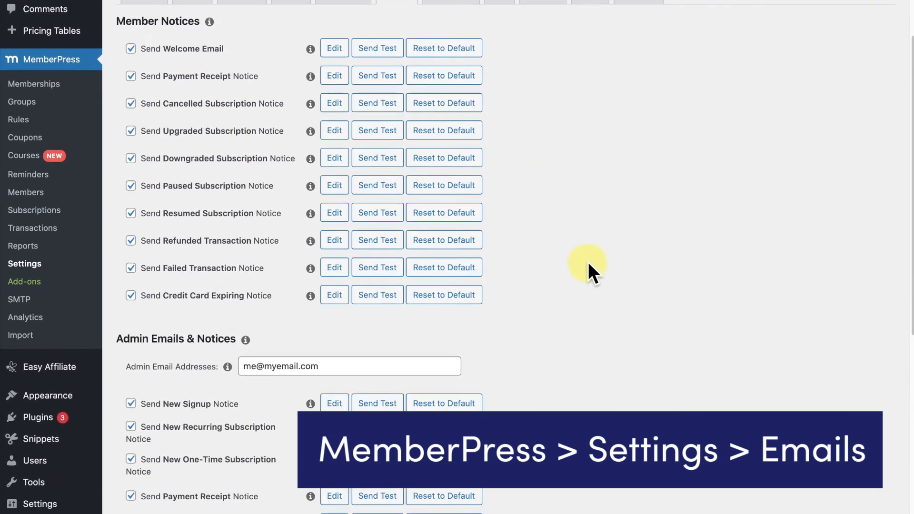
scroll(down, 3)
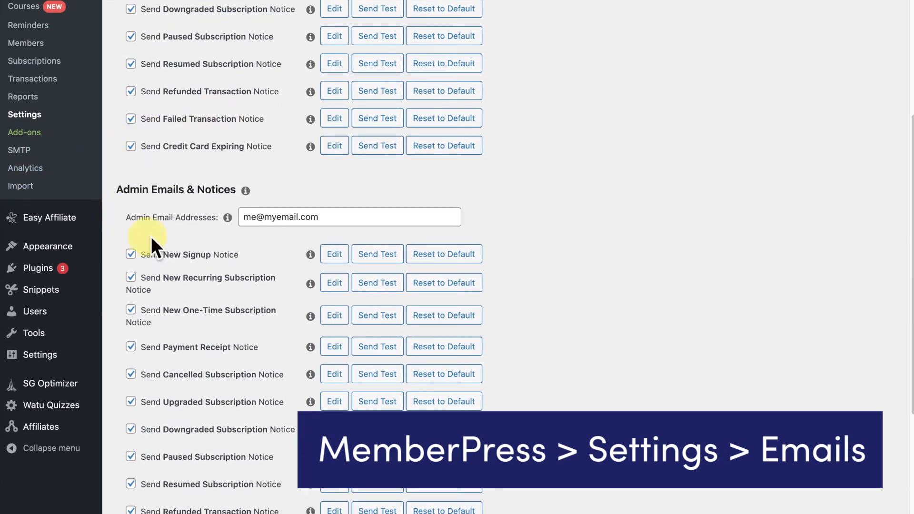
mouse_move(166, 242)
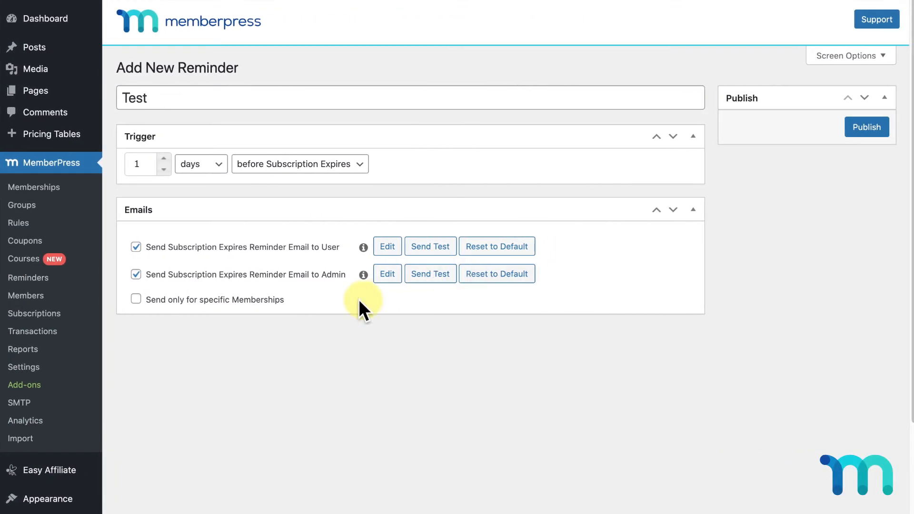
mouse_move(192, 321)
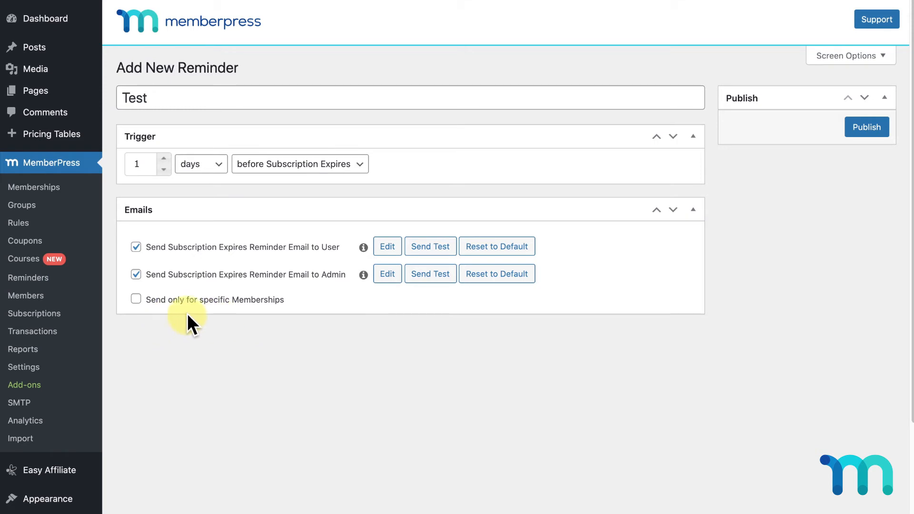
Restrict the Test reminder to specific memberships and toggle Bronze, Silver and Gold, ending with none selected
click(136, 299)
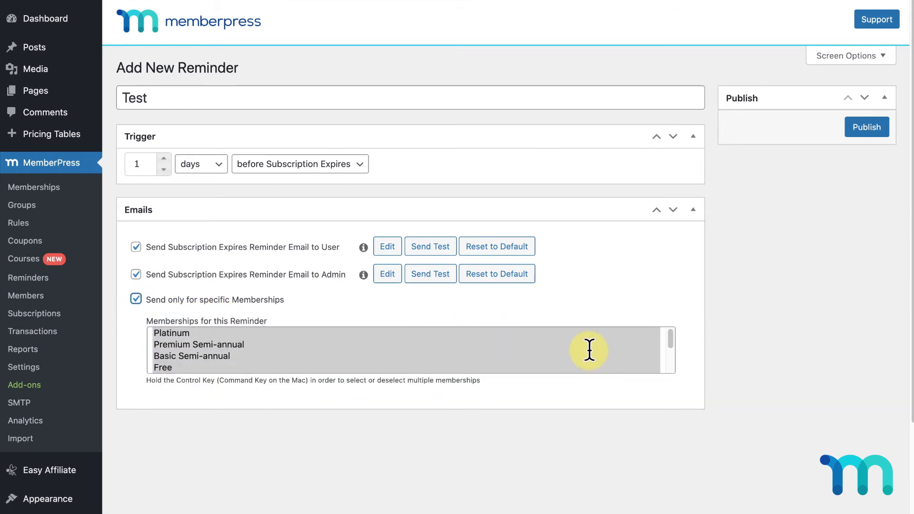
scroll(down, 3)
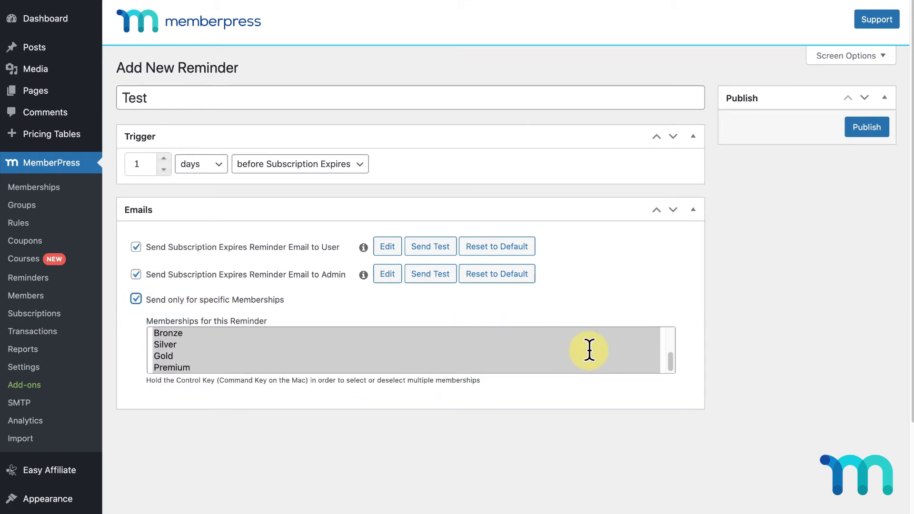
click(163, 356)
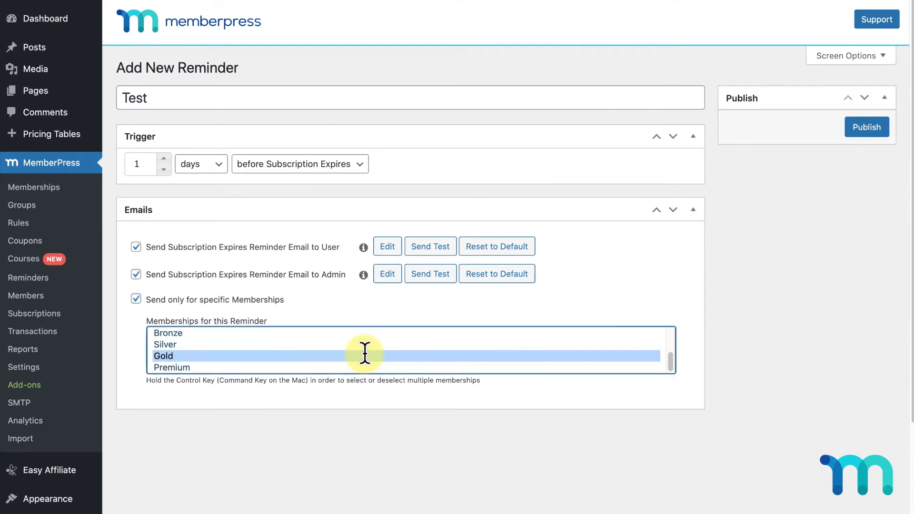
mouse_move(303, 341)
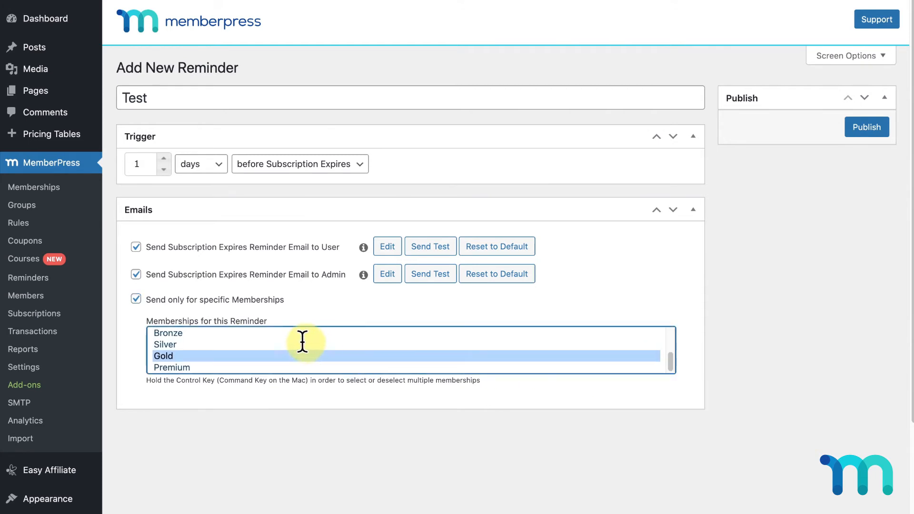
click(164, 344)
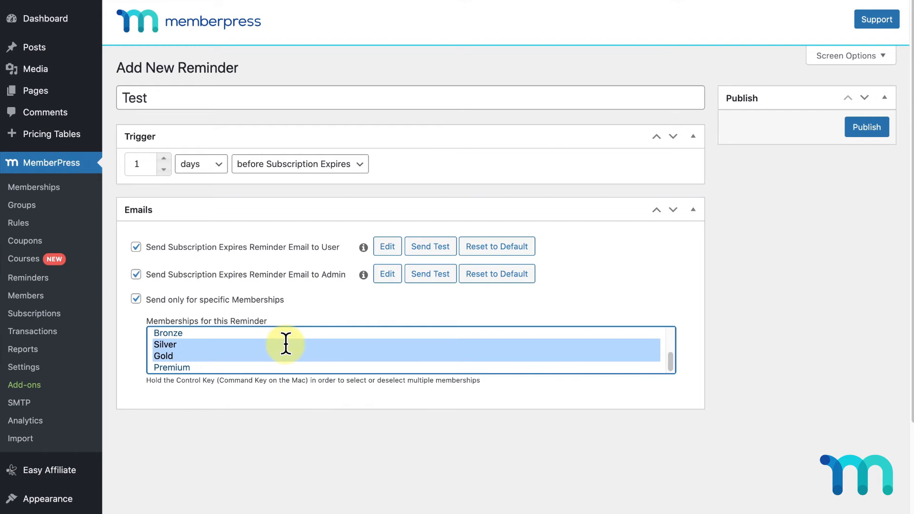
click(168, 333)
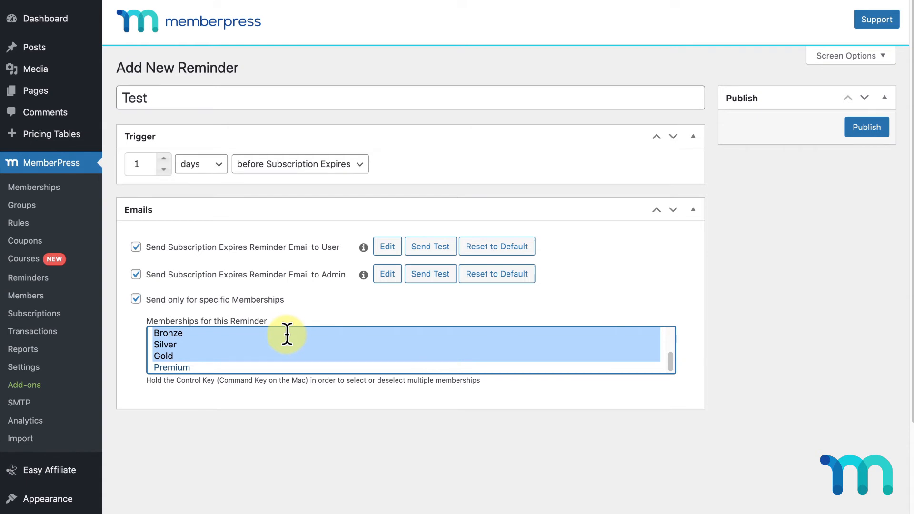
click(166, 345)
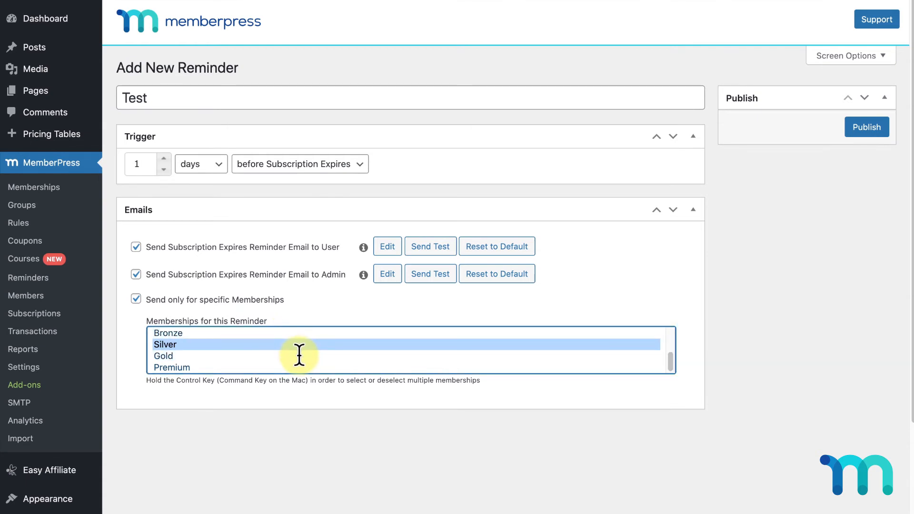
click(162, 355)
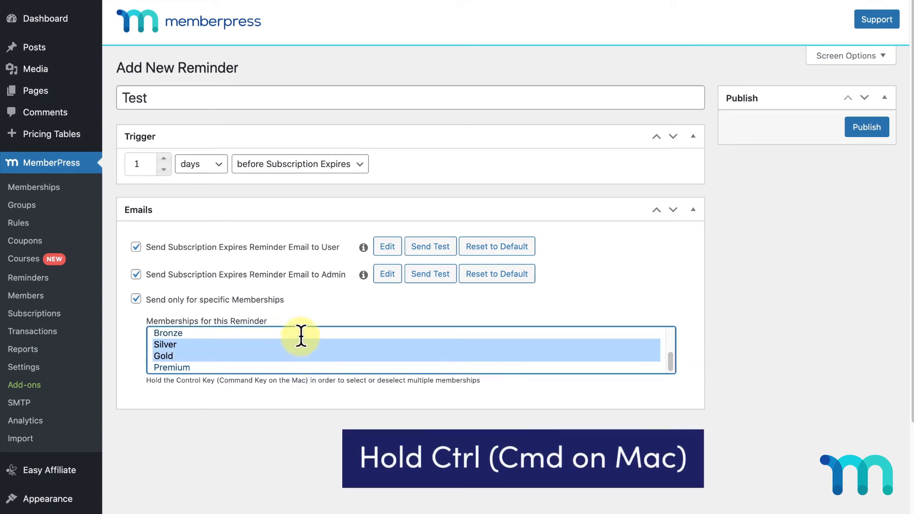
click(168, 333)
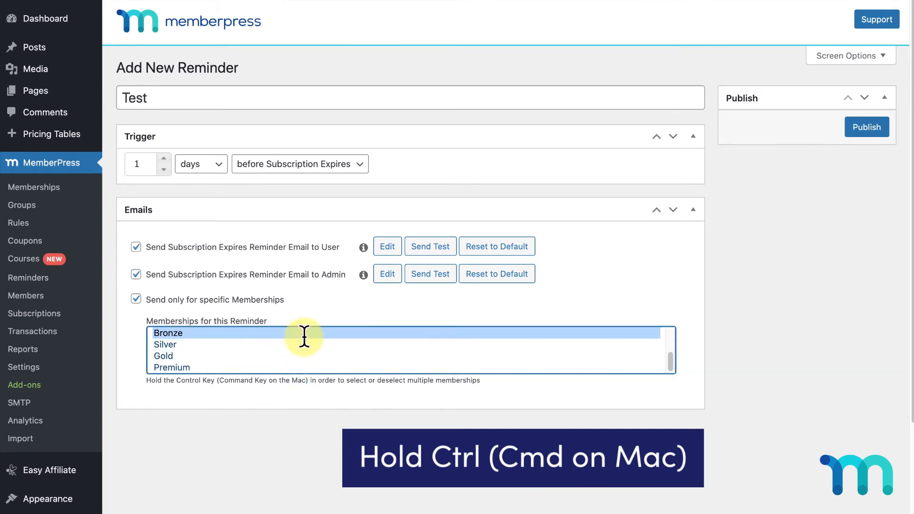
click(168, 334)
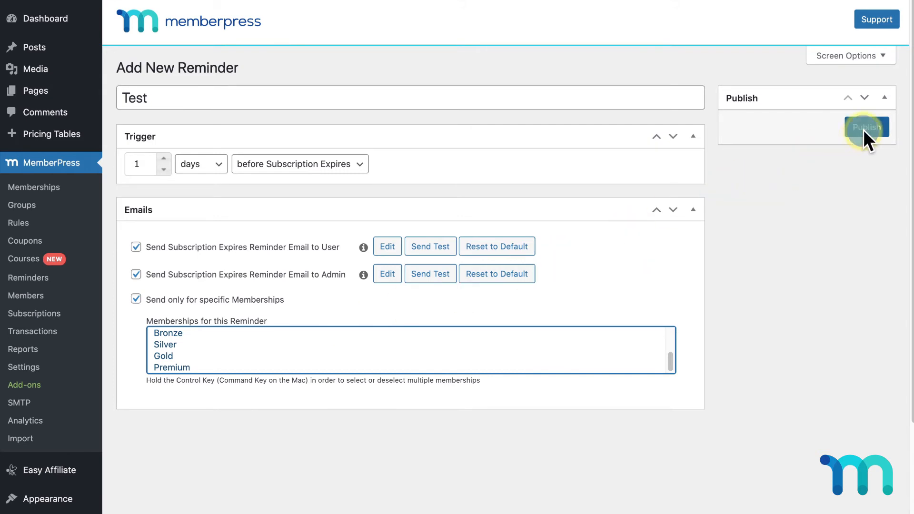
Publish the Test reminder, raise its trigger to 6 days before expiry and update it
click(867, 126)
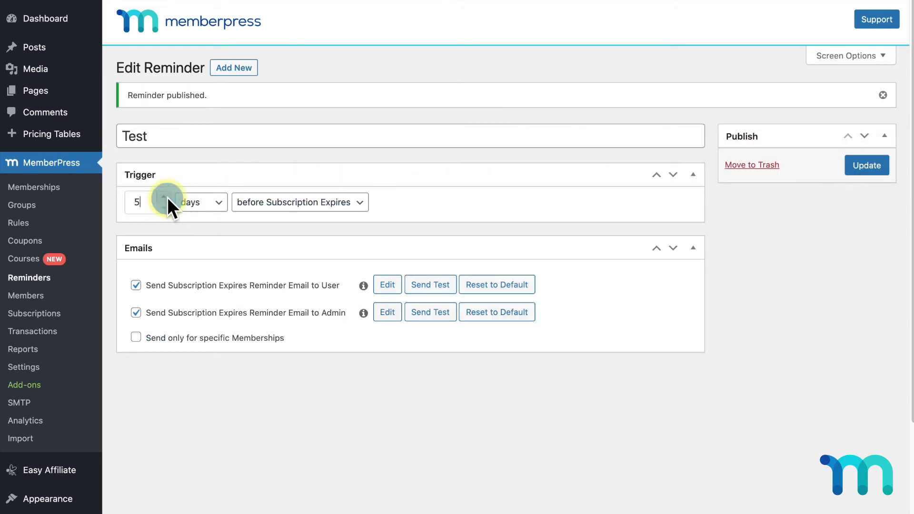
click(164, 198)
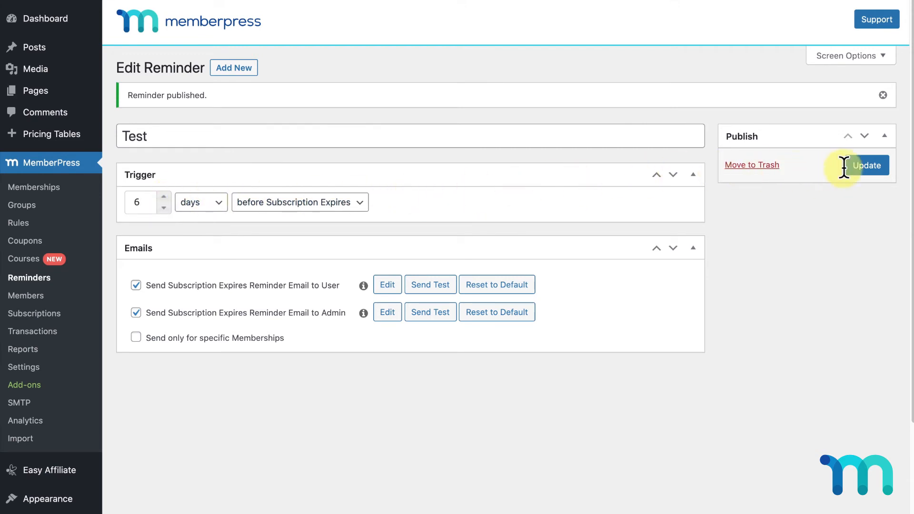
click(867, 165)
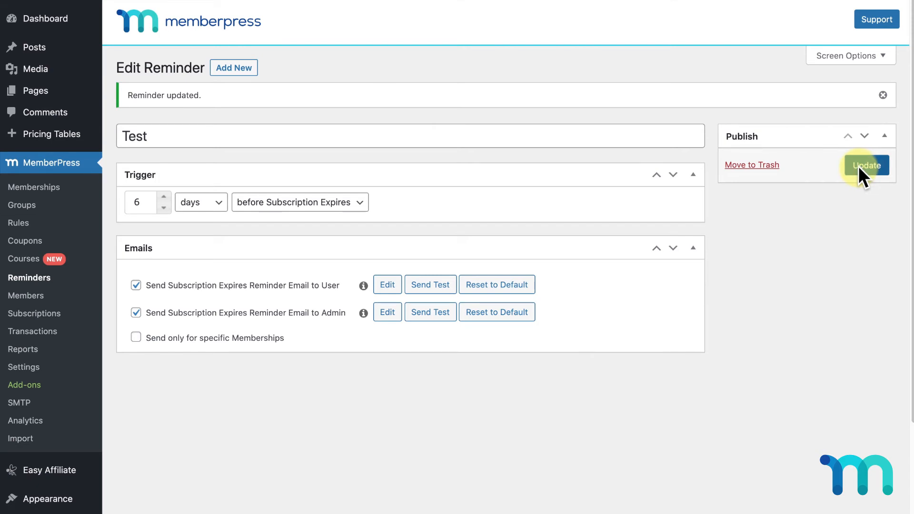
mouse_move(79, 272)
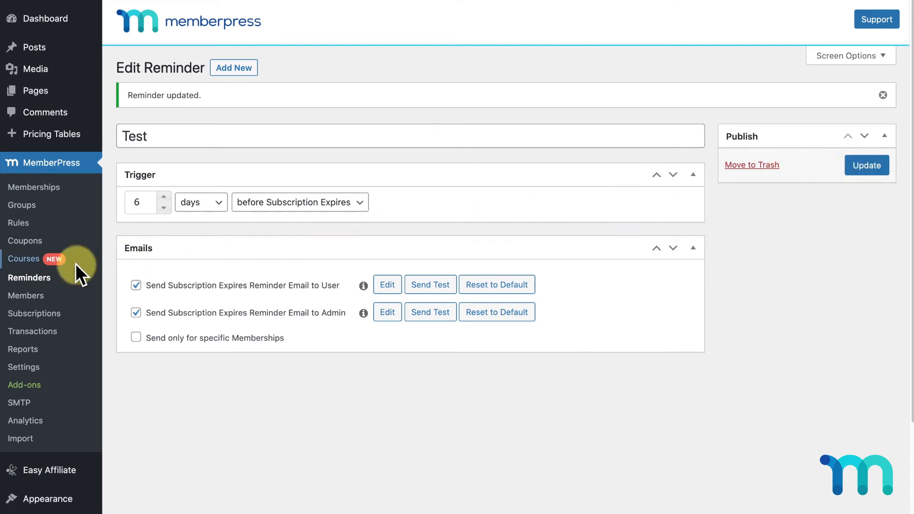
Create a reminder 'Before Silver and Gold Renews' firing 1 week before a subscription renews
click(30, 277)
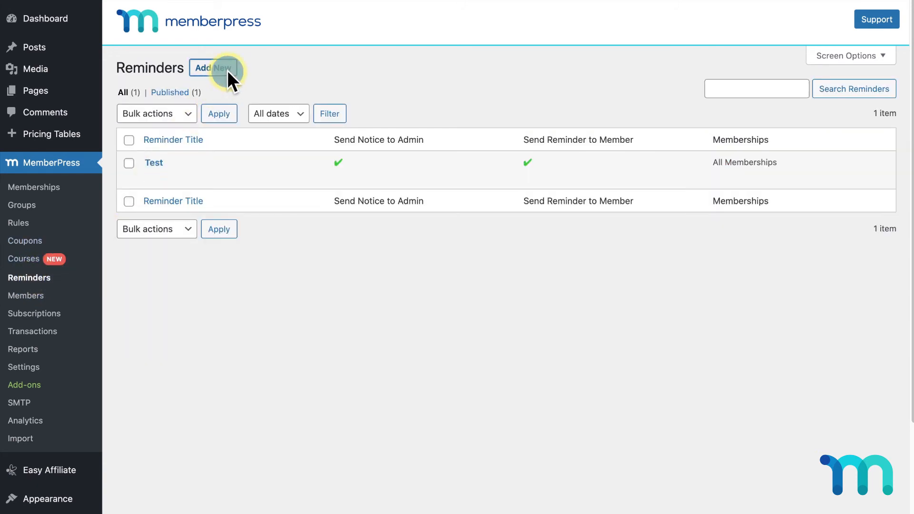
click(215, 67)
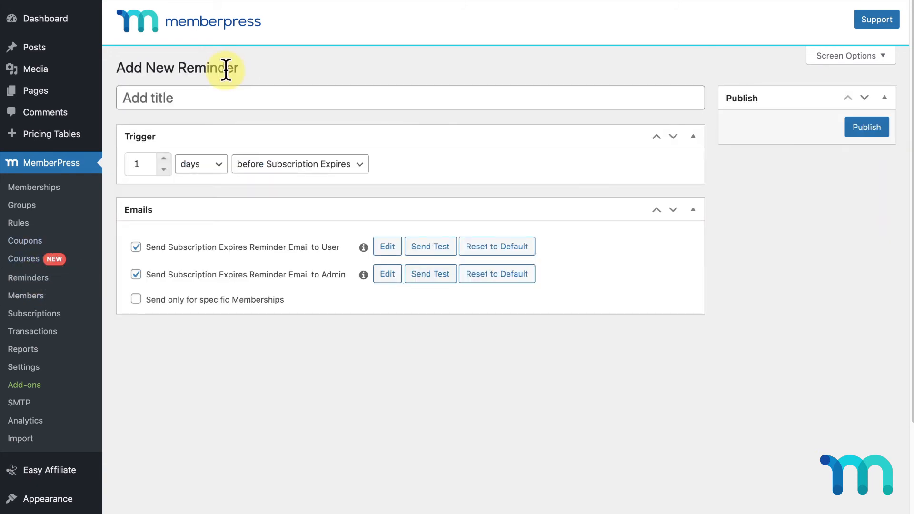
mouse_move(243, 97)
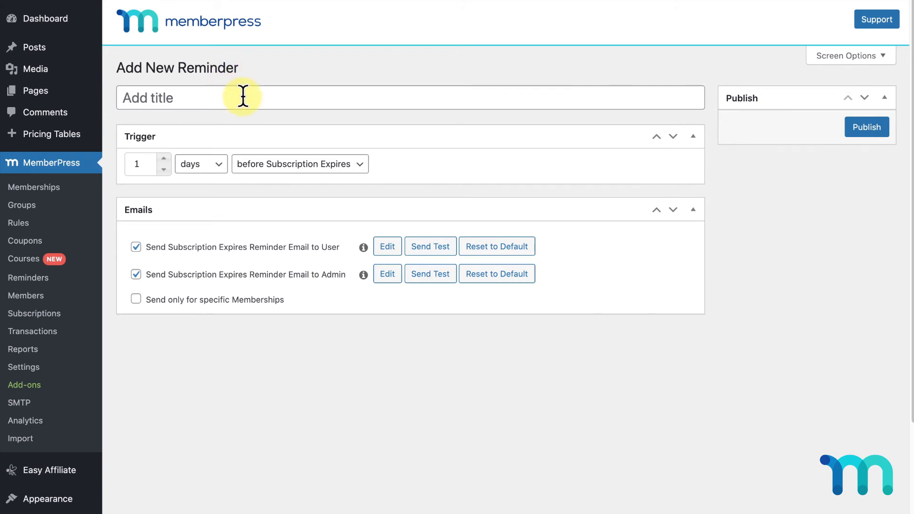
click(409, 97)
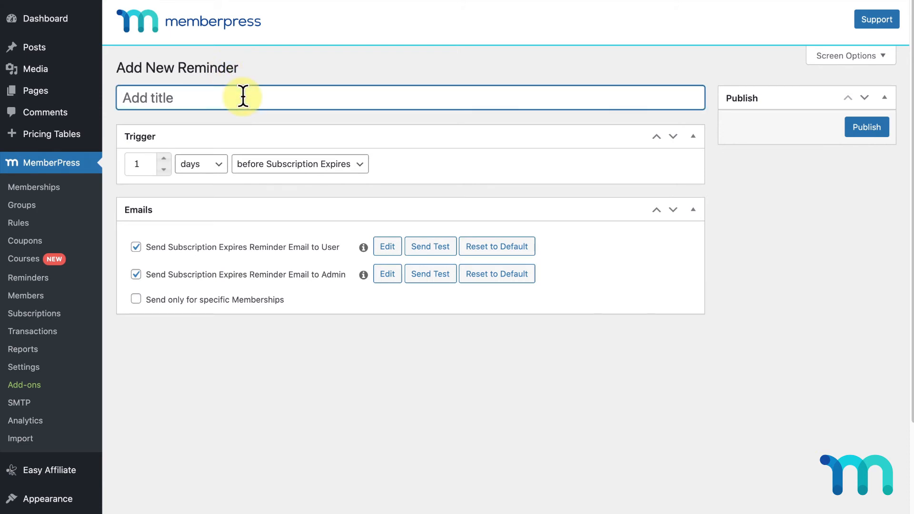
text(Before Silver a)
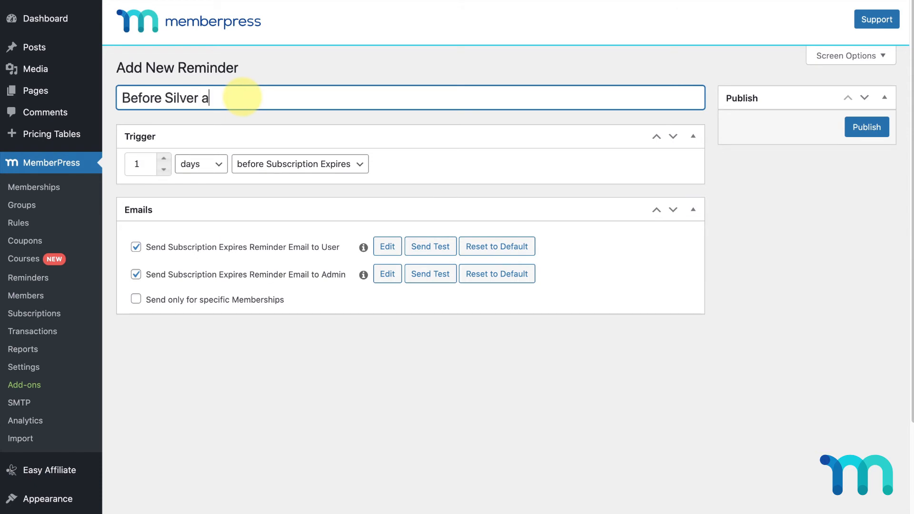
text(nd Gold Renews)
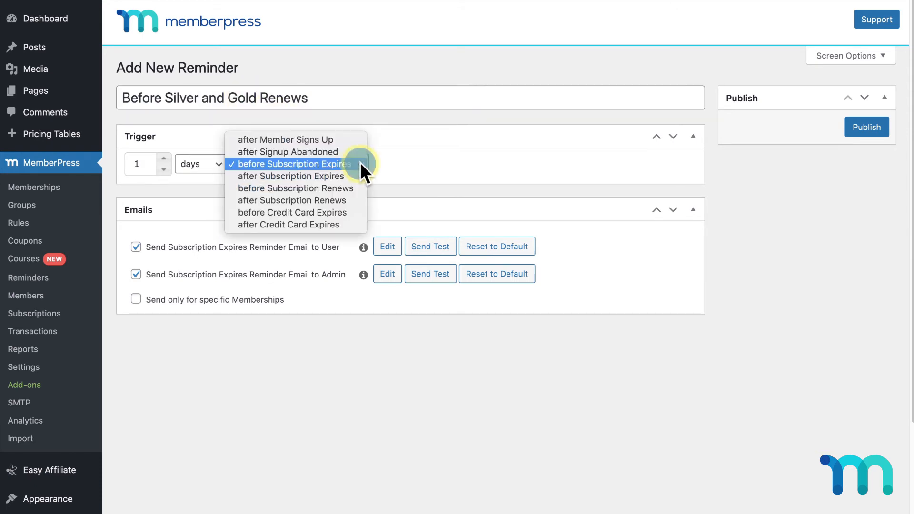
click(295, 188)
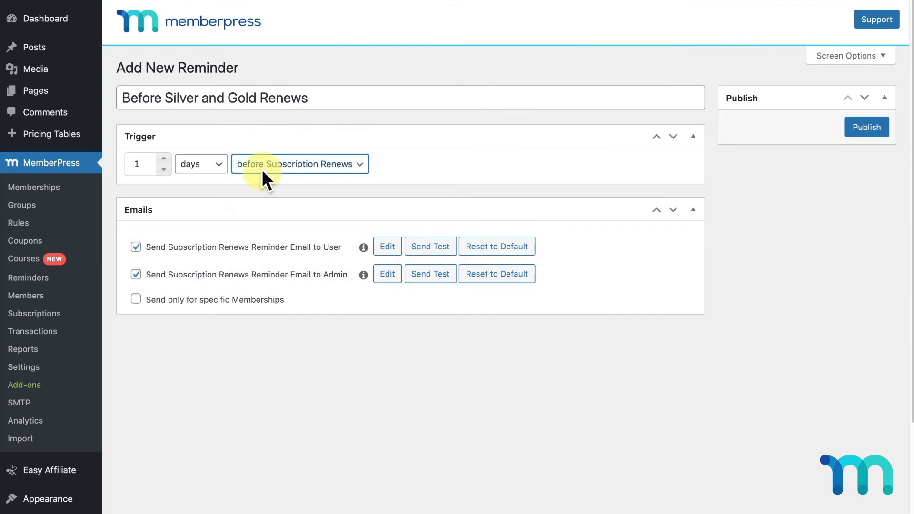
click(201, 164)
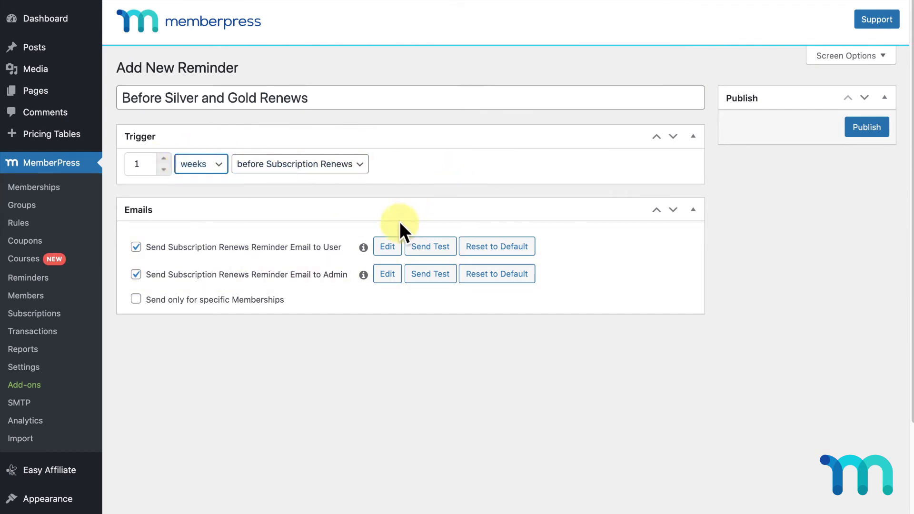
Review the member email, limit the reminder to Silver and Gold memberships, and publish it
click(387, 245)
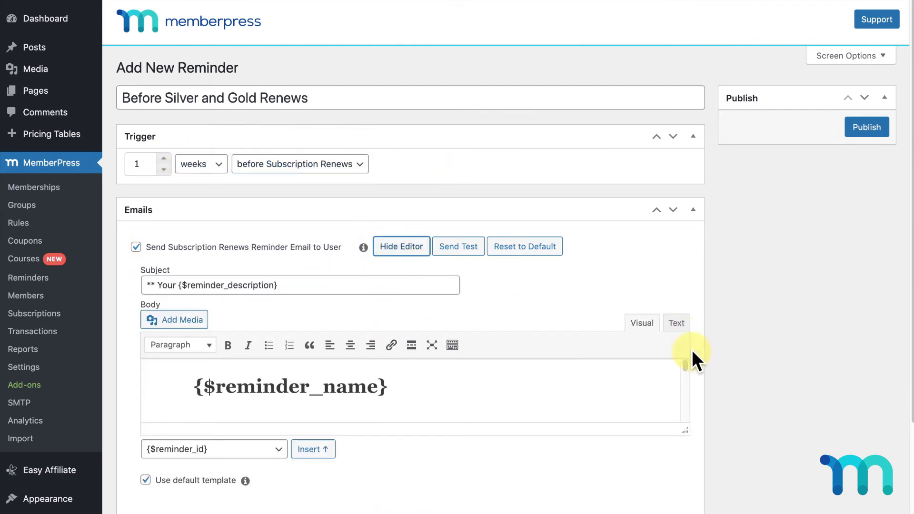
scroll(down, 3)
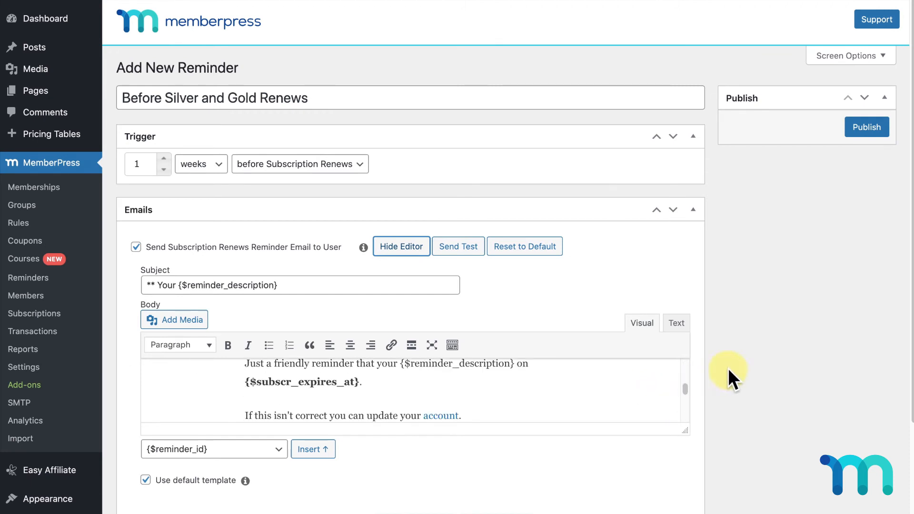
click(401, 245)
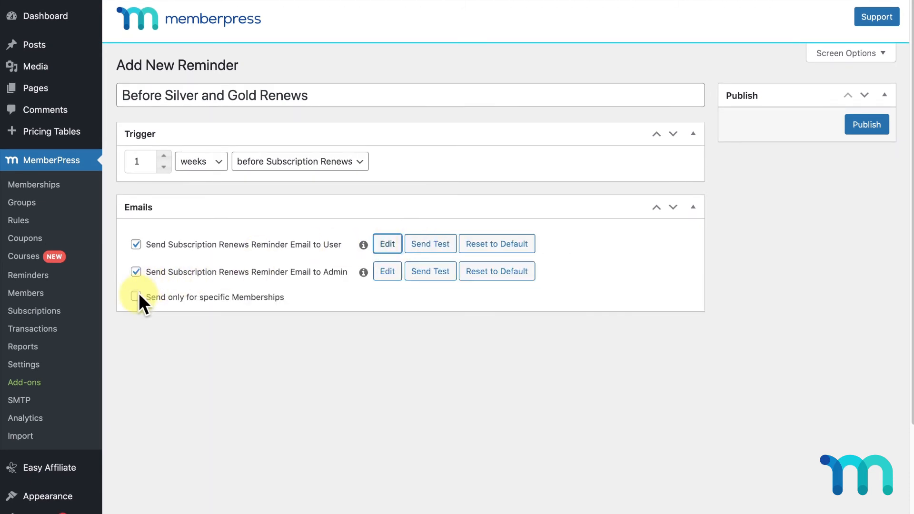
click(136, 297)
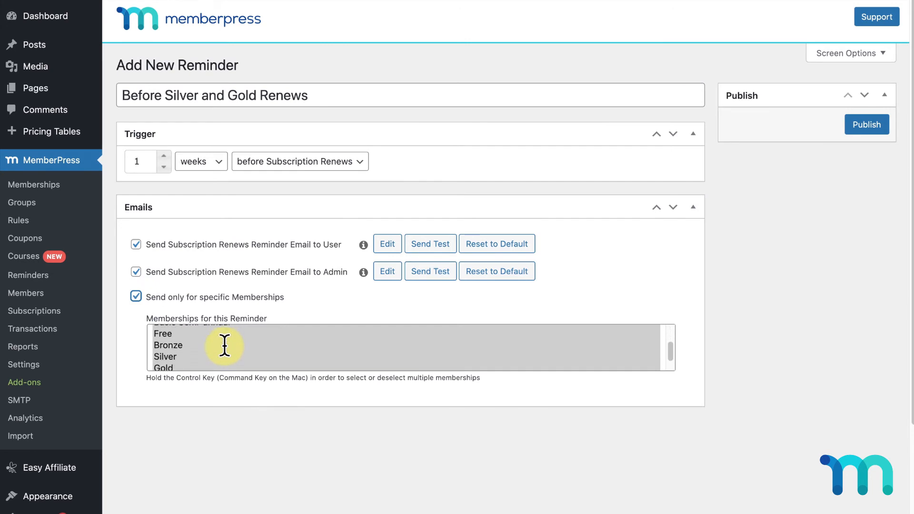
click(165, 356)
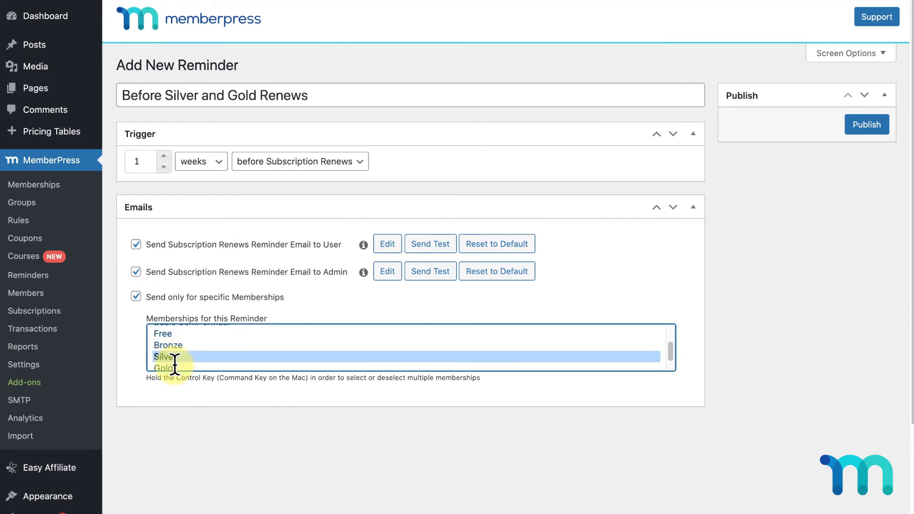
click(164, 365)
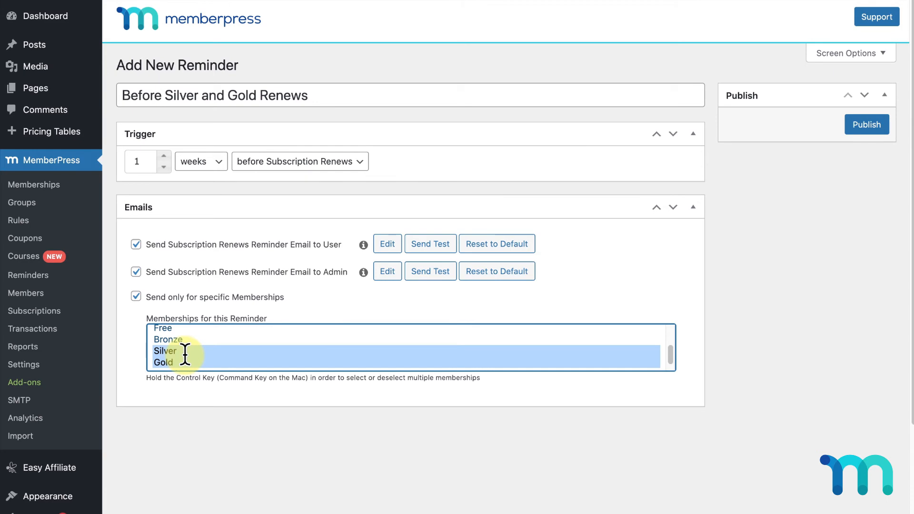
mouse_move(825, 151)
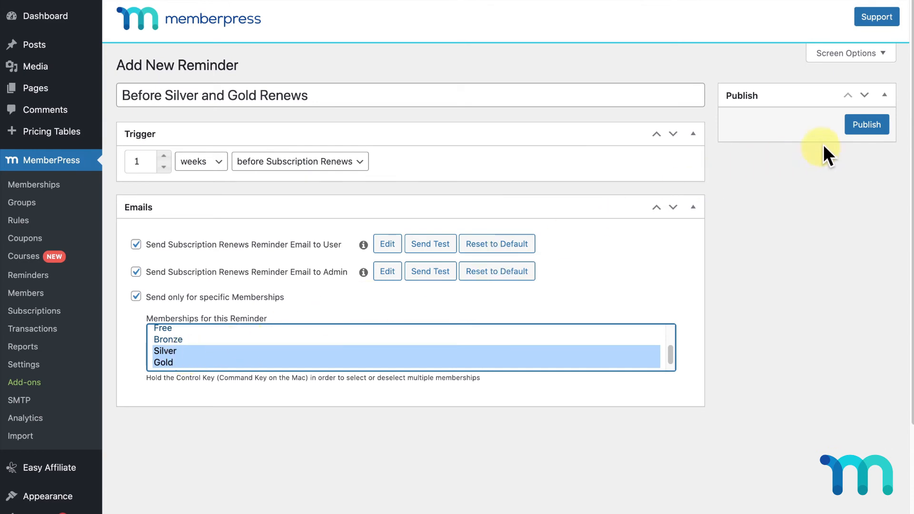
click(866, 124)
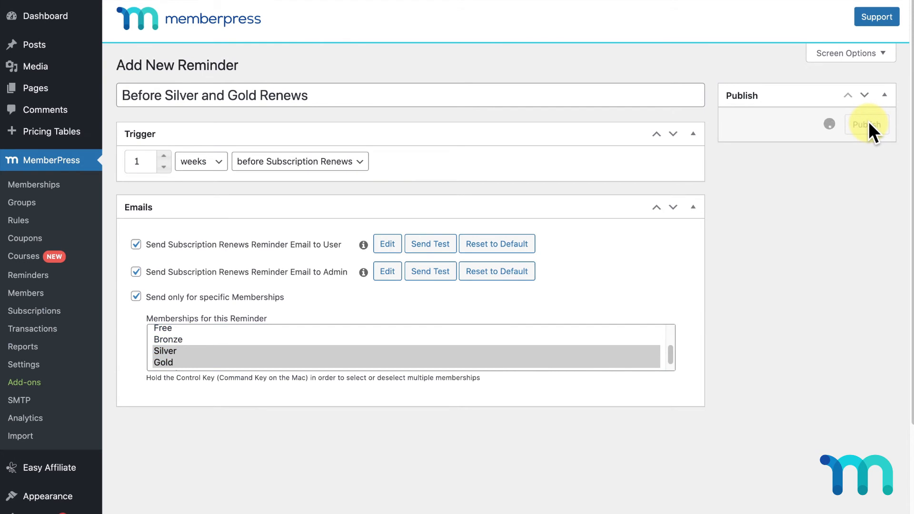
Create and publish a 'Thank You' reminder firing 0 days after Member Signs Up, with its signup email
click(867, 124)
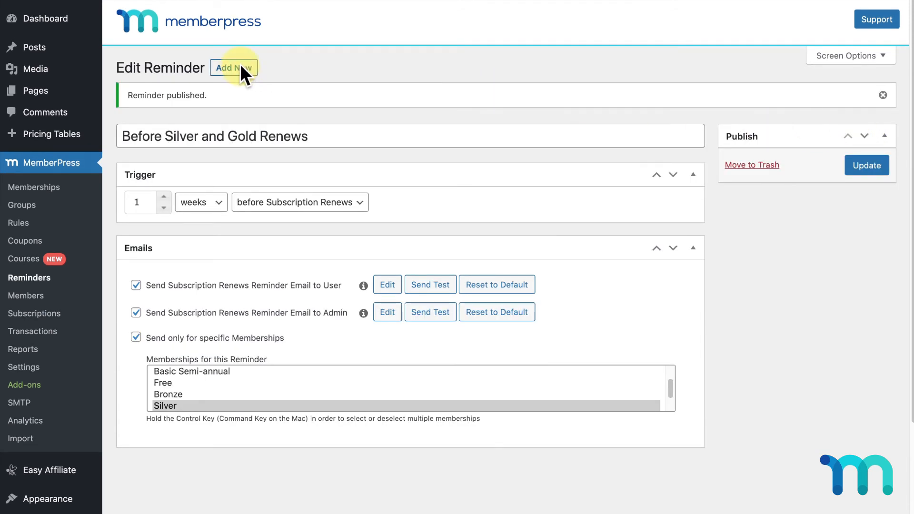
click(233, 67)
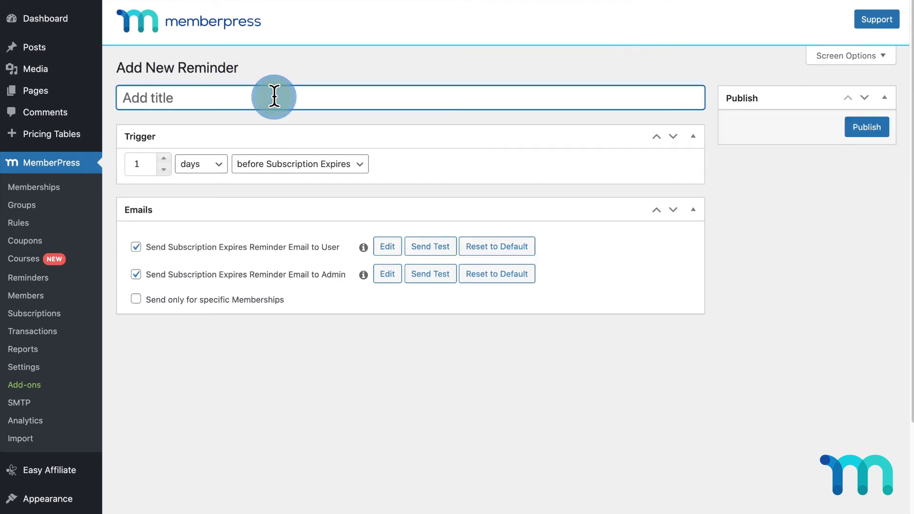
text(Thank You)
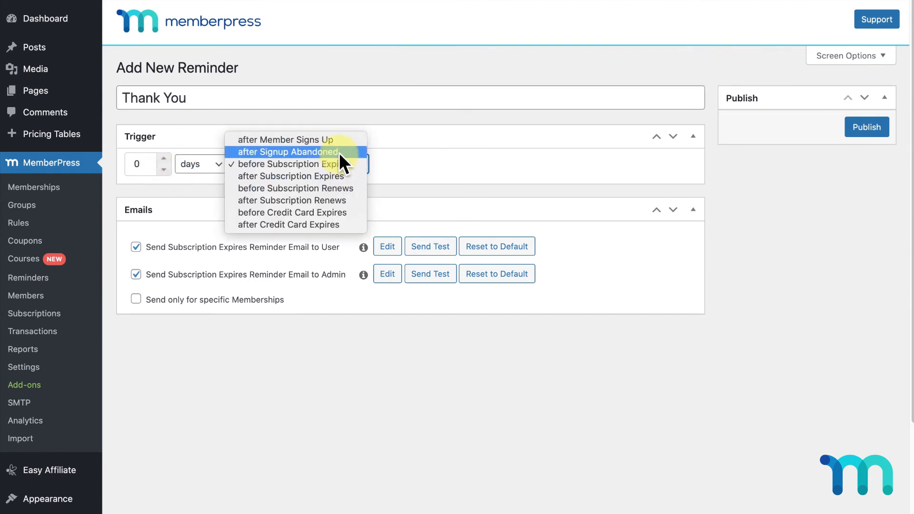
click(285, 140)
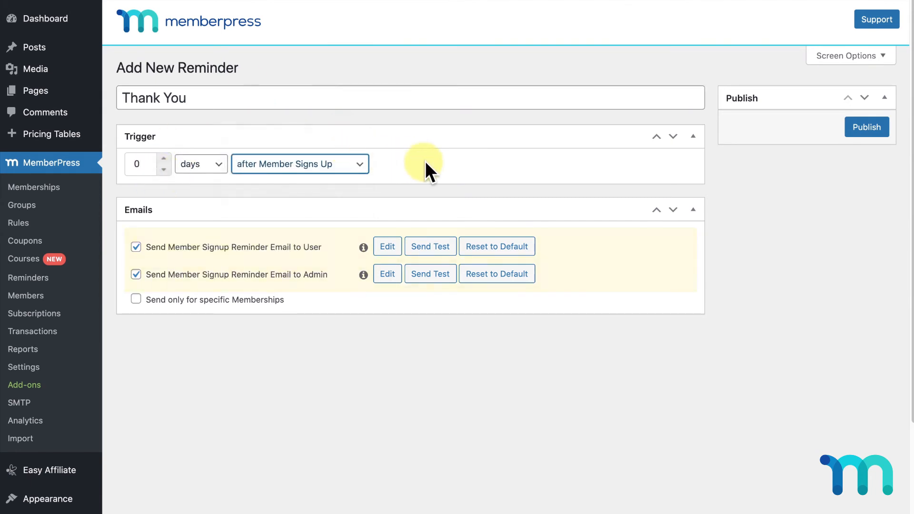
mouse_move(453, 174)
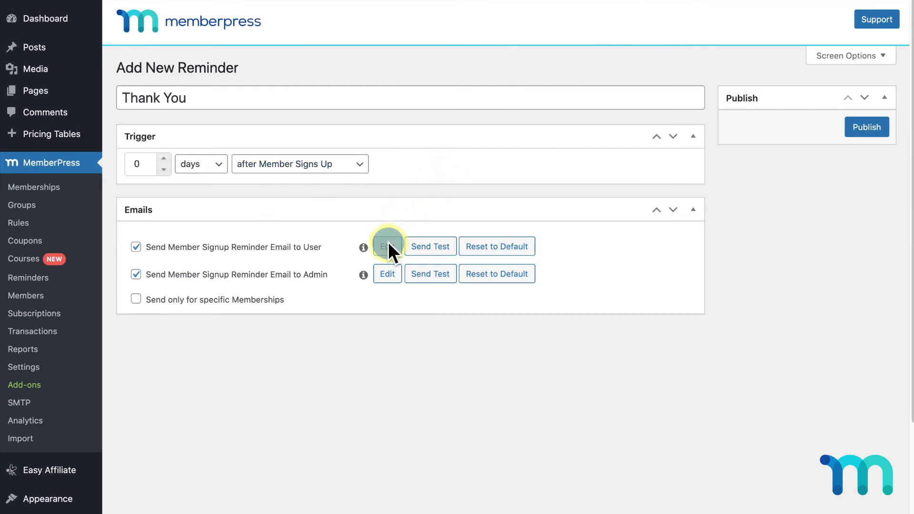
click(386, 245)
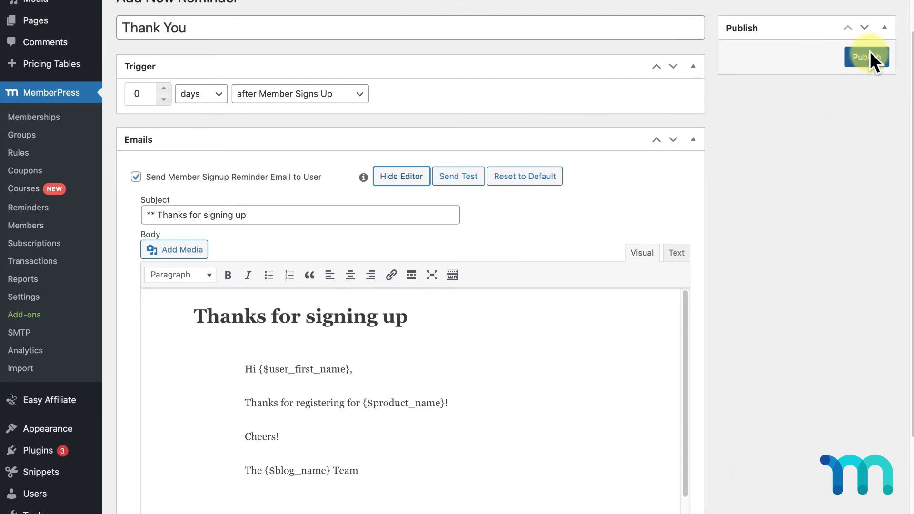
click(867, 56)
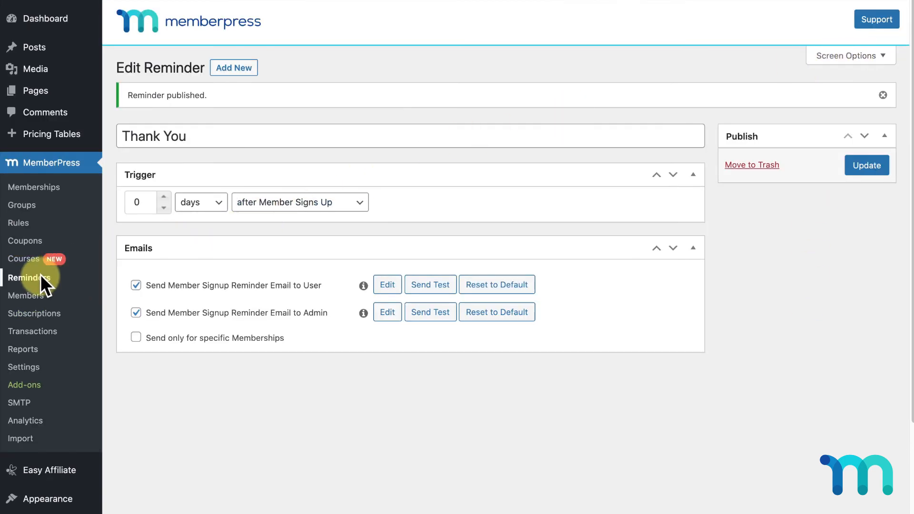
Send test copies of the Before Silver and Gold Renews user and admin emails
click(30, 277)
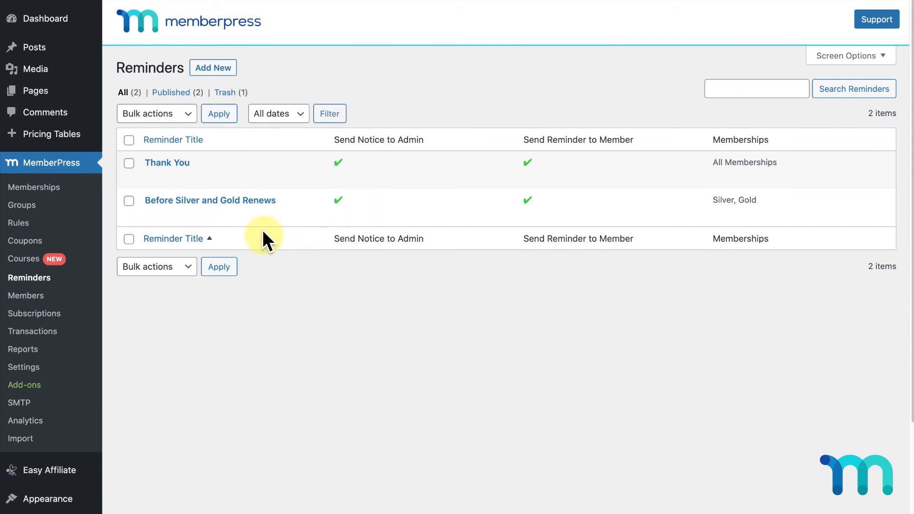
mouse_move(219, 173)
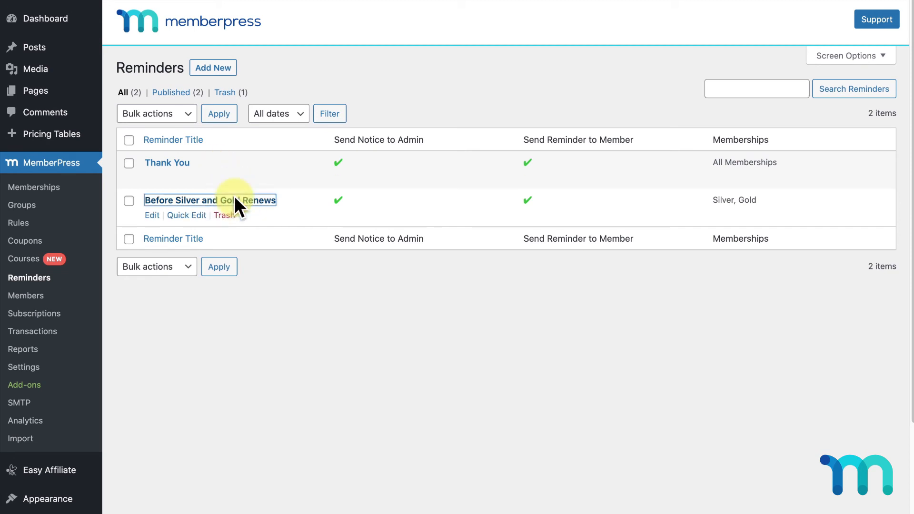
click(209, 200)
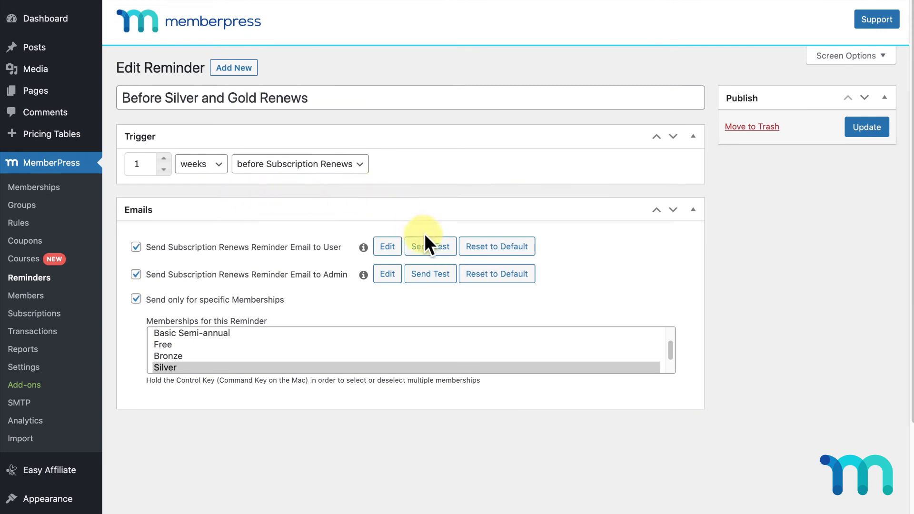
click(430, 245)
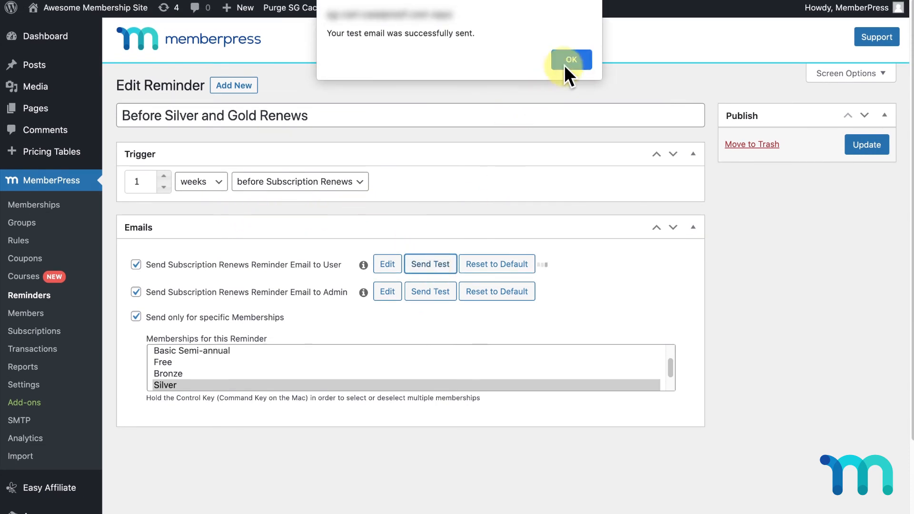
click(570, 59)
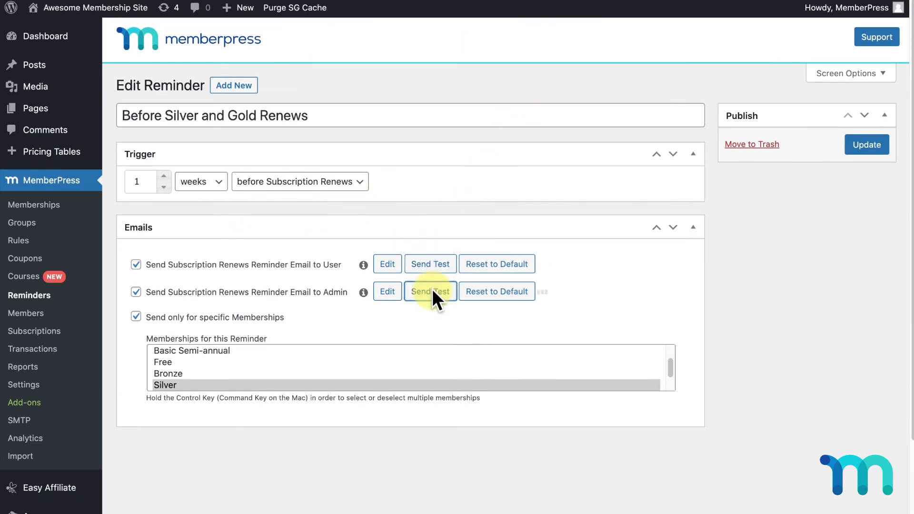
click(431, 292)
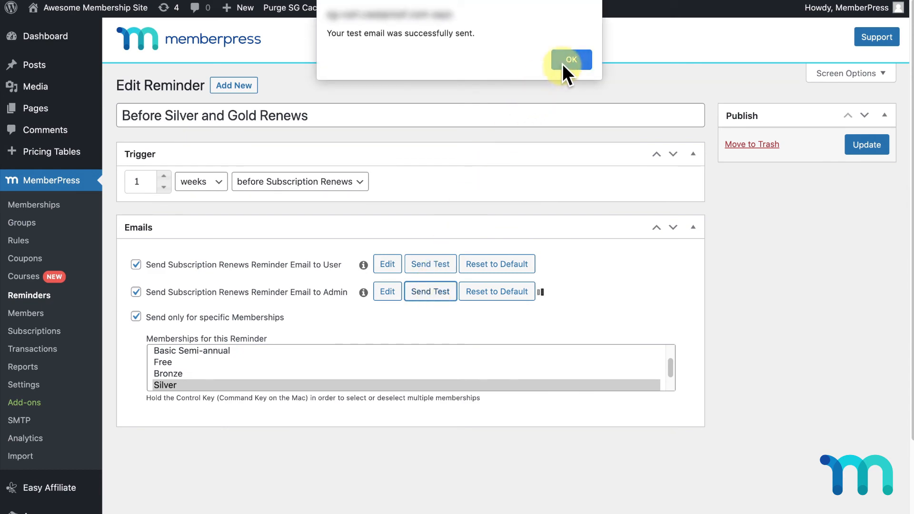
click(570, 59)
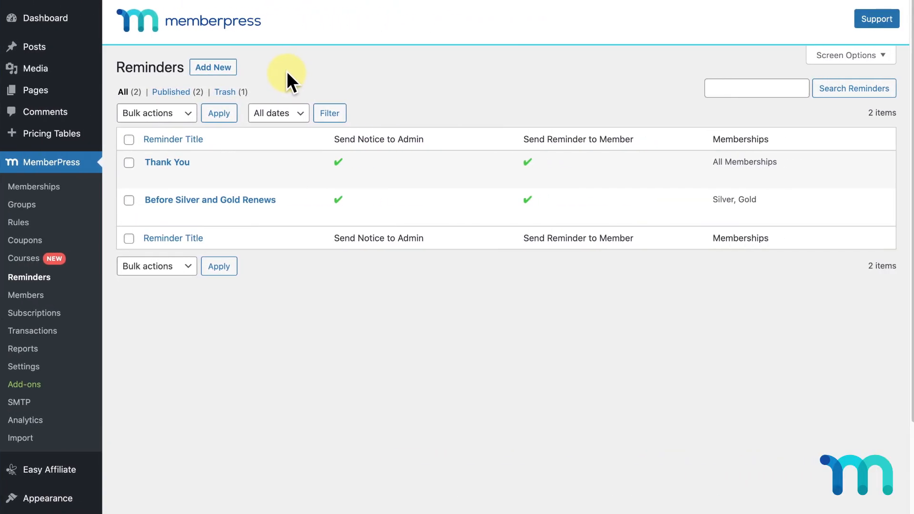
Create a new reminder 'Signup Abandoned Test' triggered after Signup Abandoned
click(212, 67)
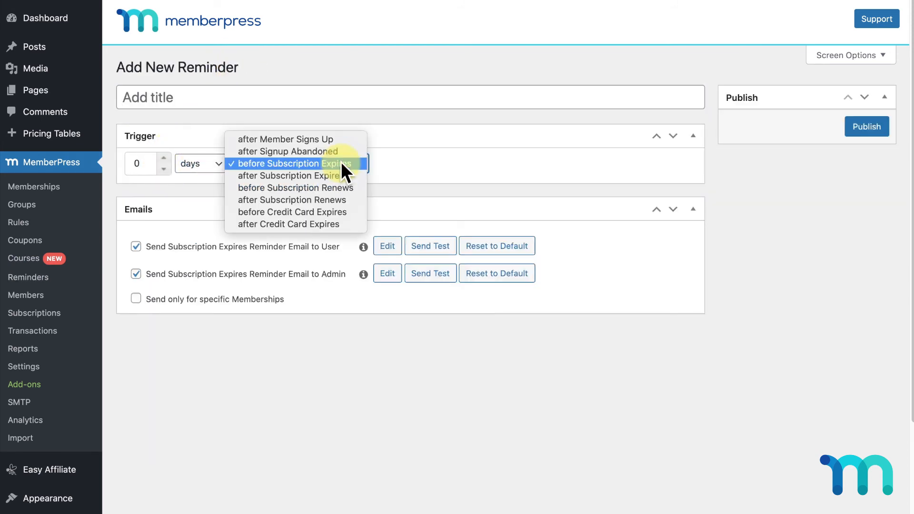
click(286, 151)
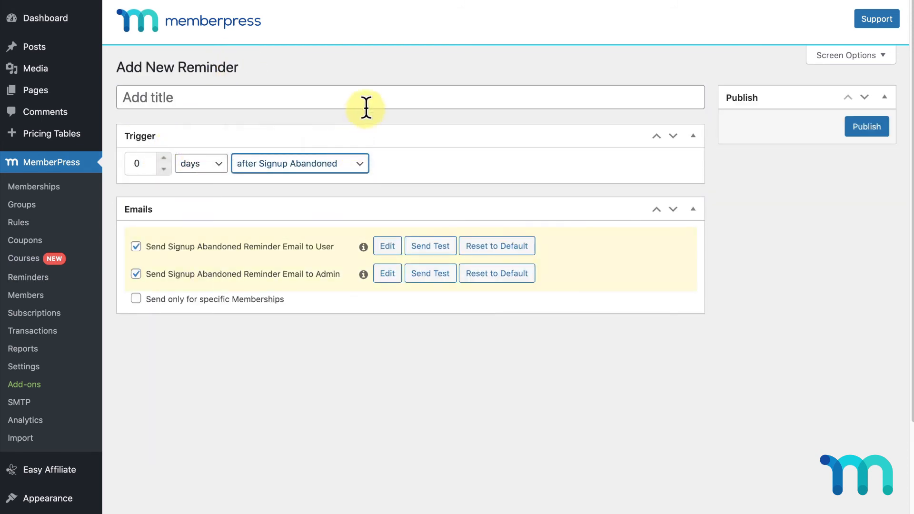
text(Signup Abandoned Test)
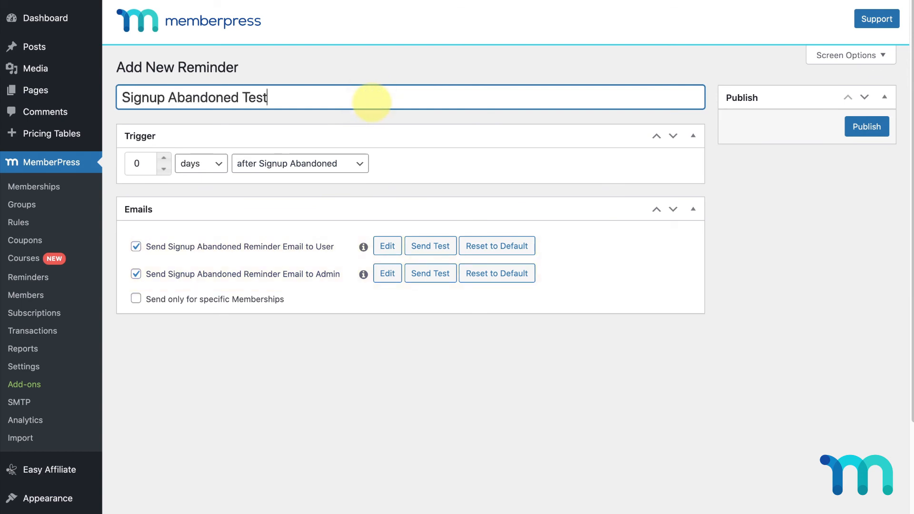
mouse_move(852, 123)
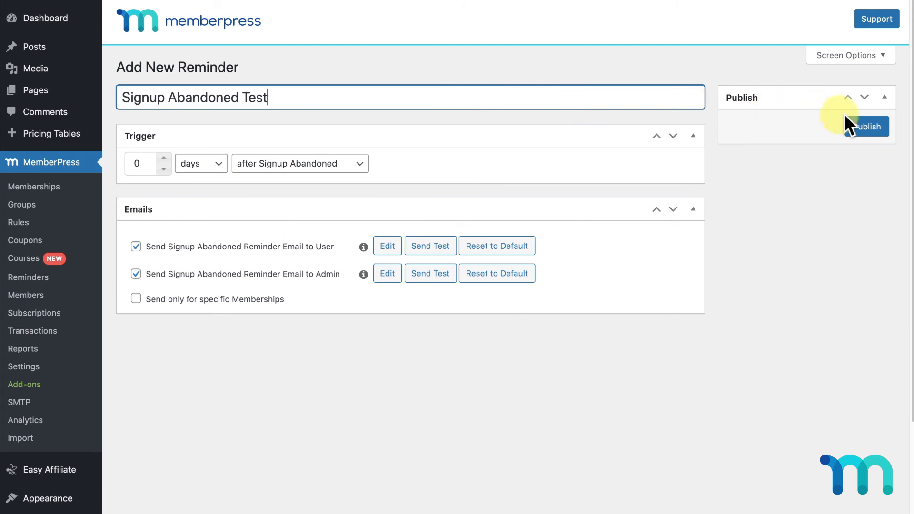
Publish the reminder, submit the Silver signup, and abandon it at the Stripe checkout page
click(869, 127)
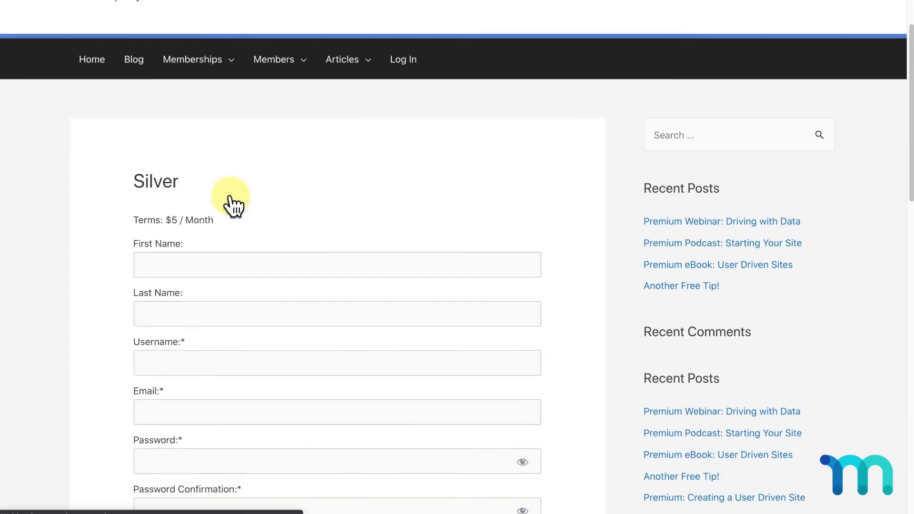
scroll(down, 3)
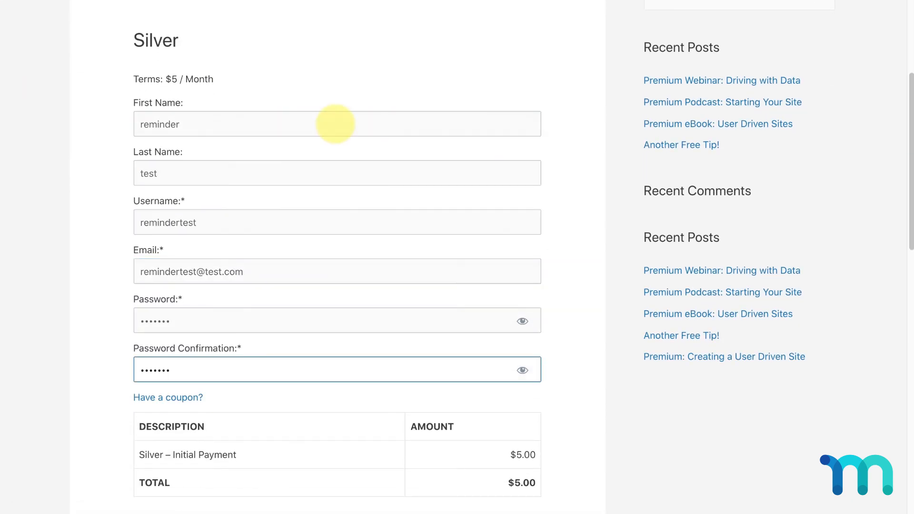
scroll(down, 3)
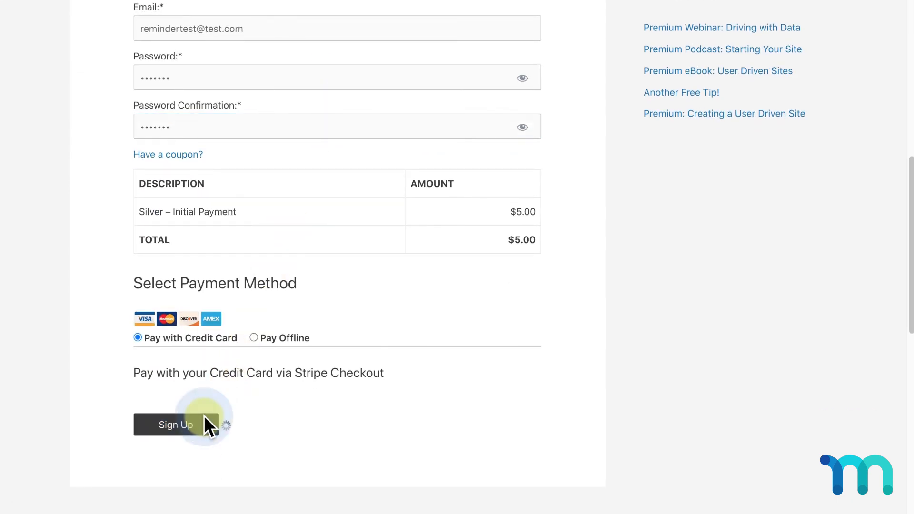
click(175, 425)
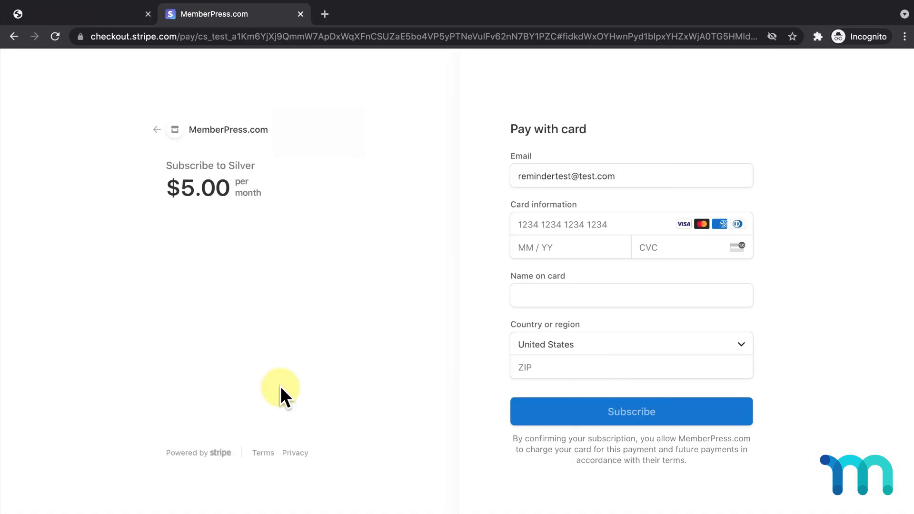
mouse_move(300, 14)
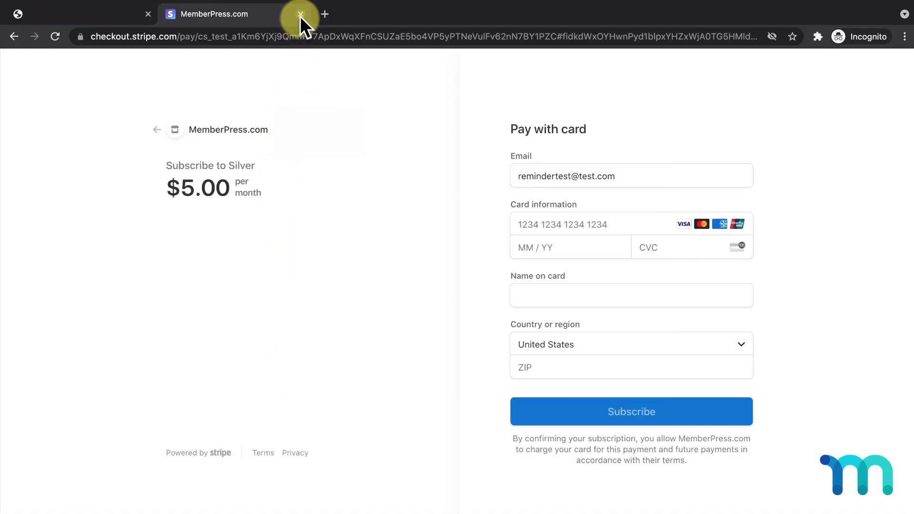
click(300, 14)
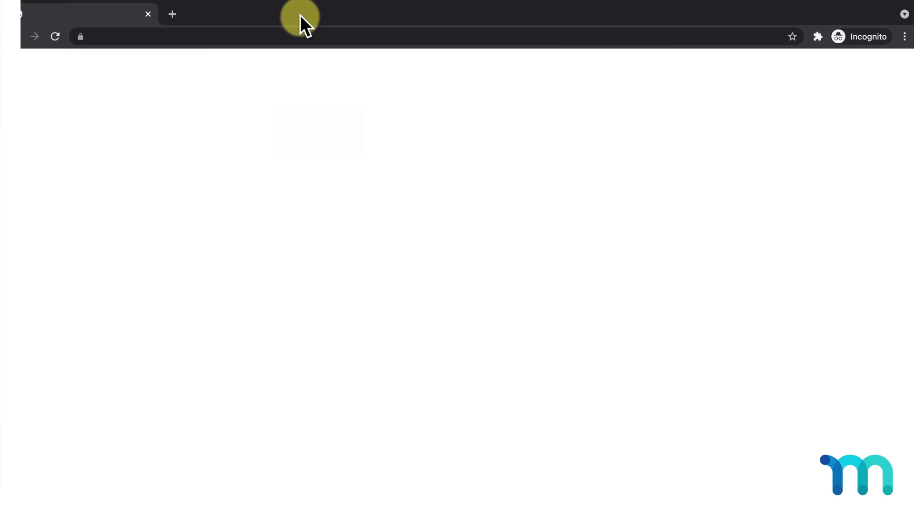